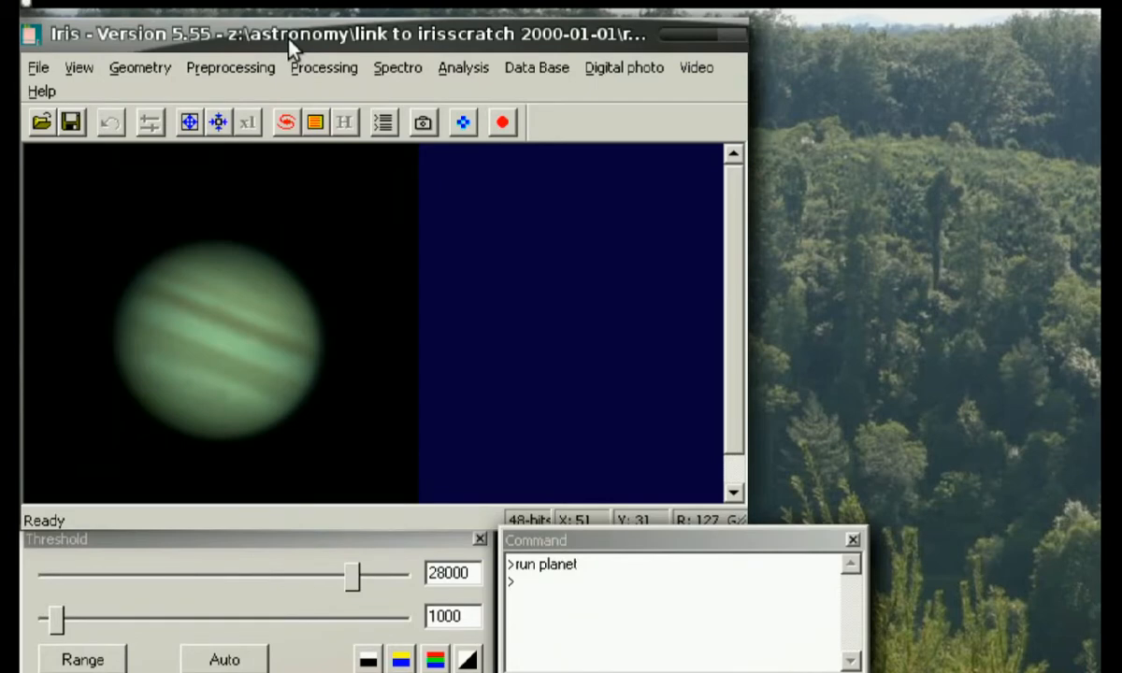
mouse_move(146, 259)
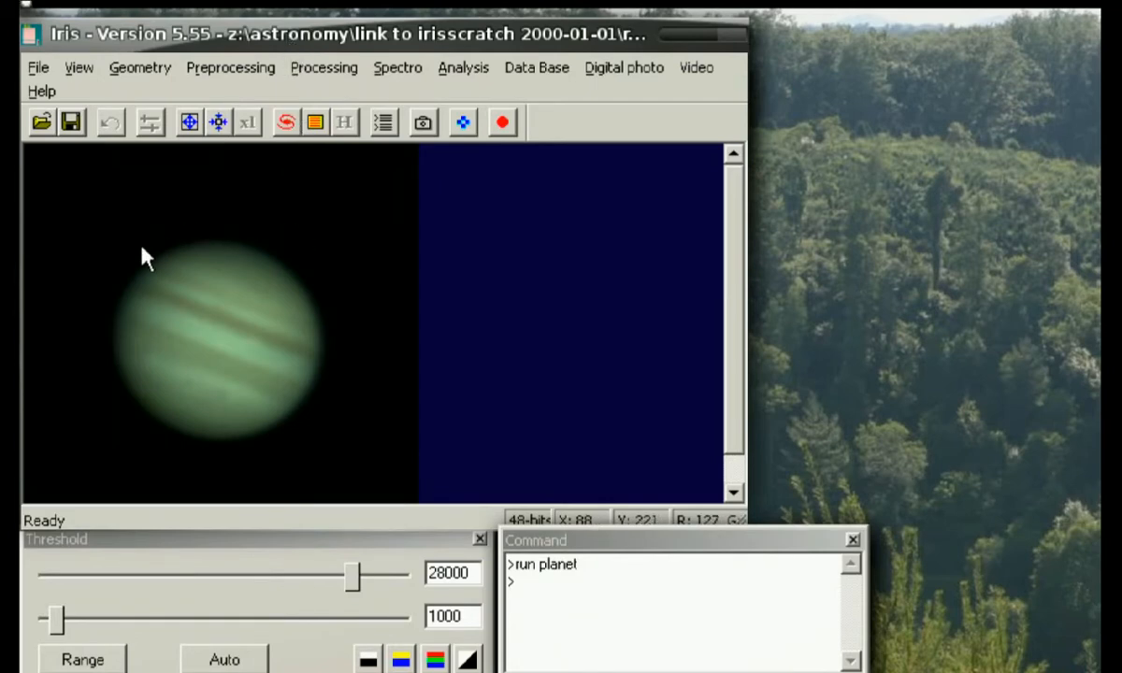
mouse_move(287, 292)
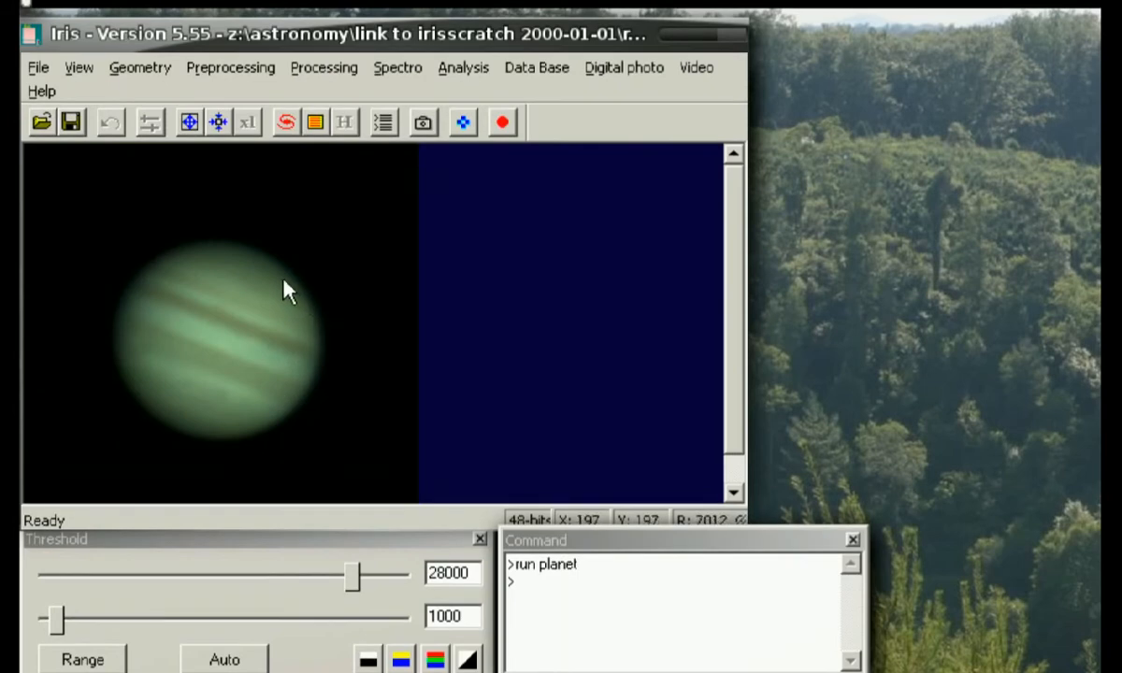
mouse_move(179, 387)
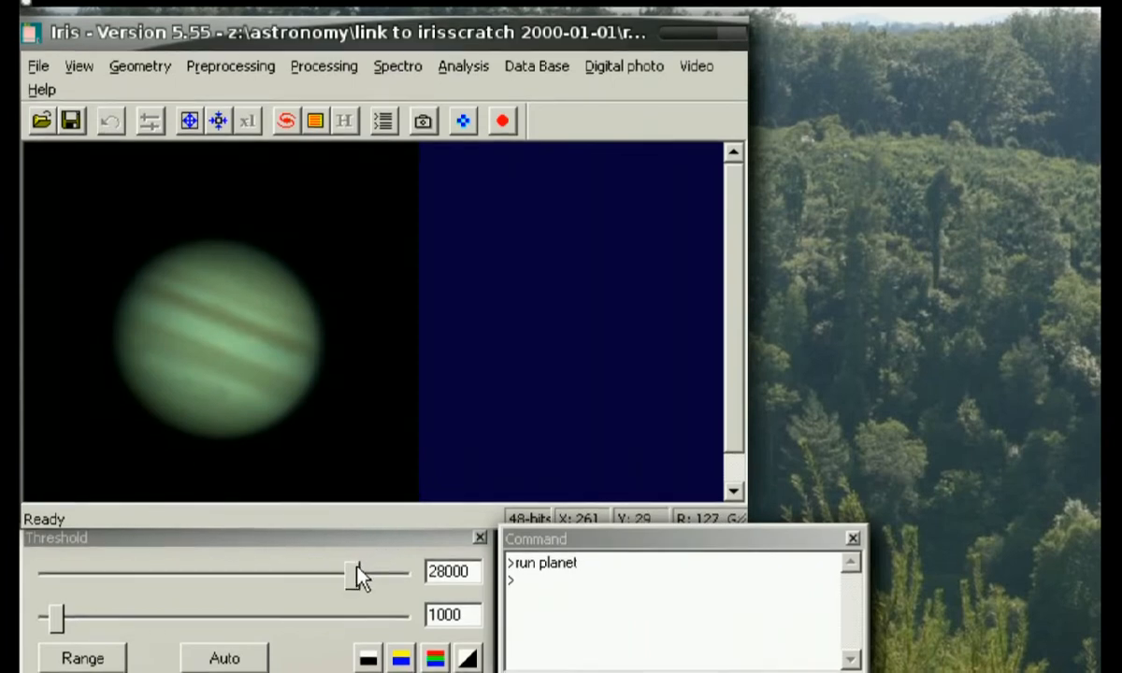
Lower the upper display threshold from 28000 to 24725 to brighten Jupiter.
drag(353, 572, 325, 571)
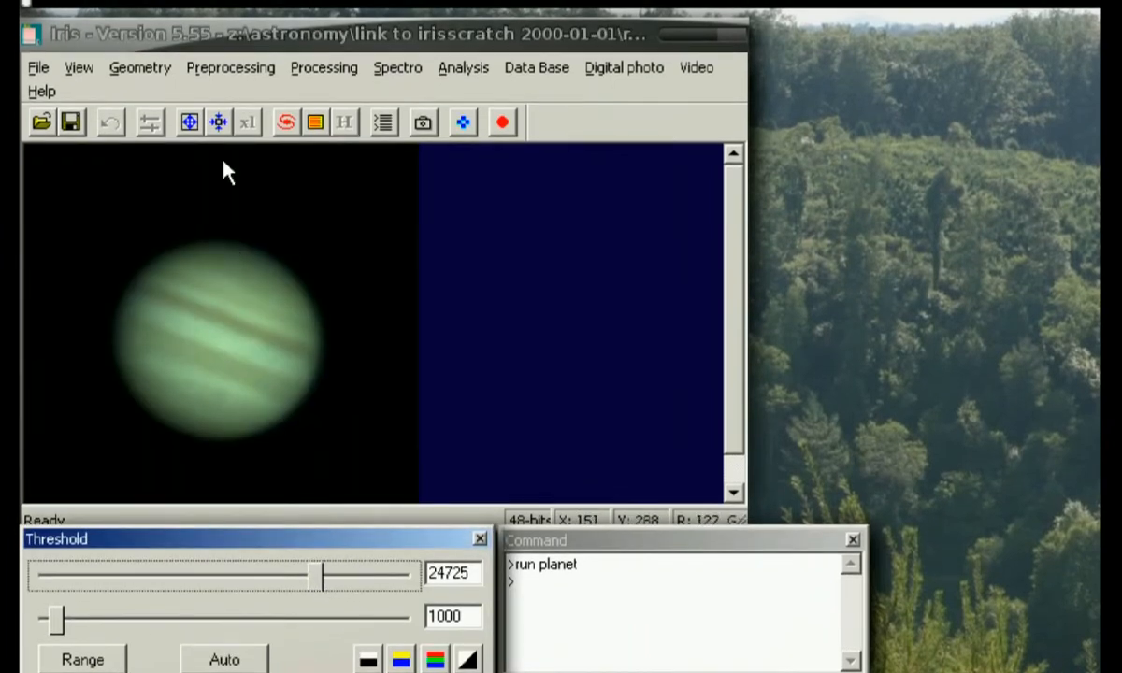
click(230, 67)
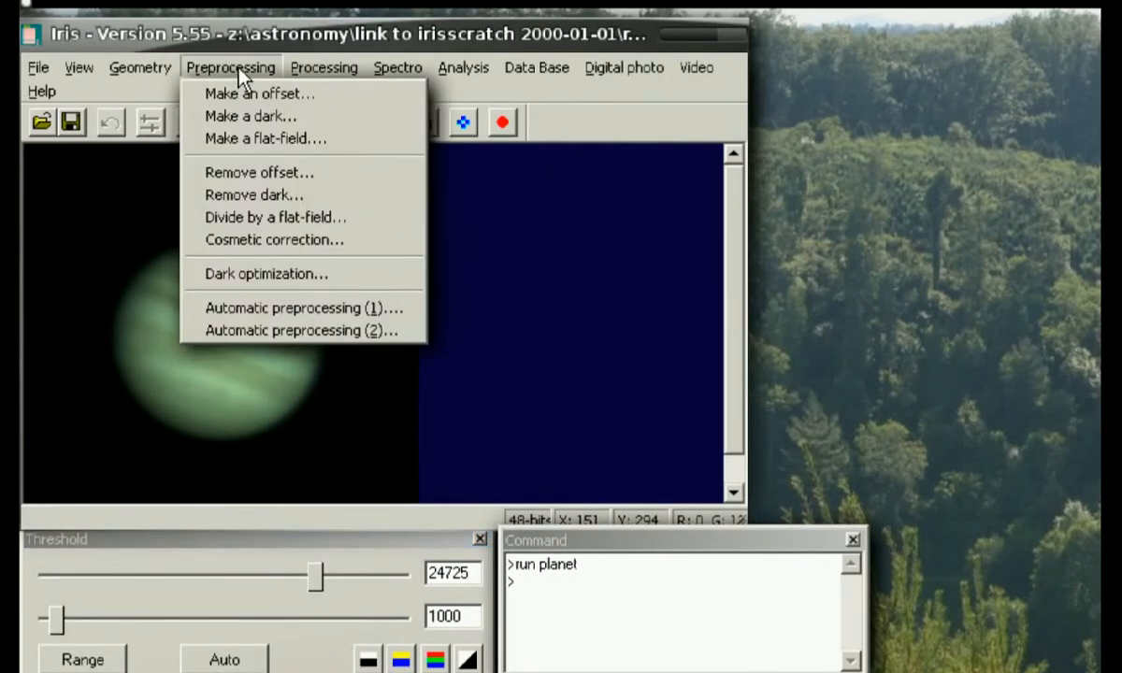
Apply wavelet sharpening with live preview, finest level 3.1 and fine level 2.3.
click(323, 68)
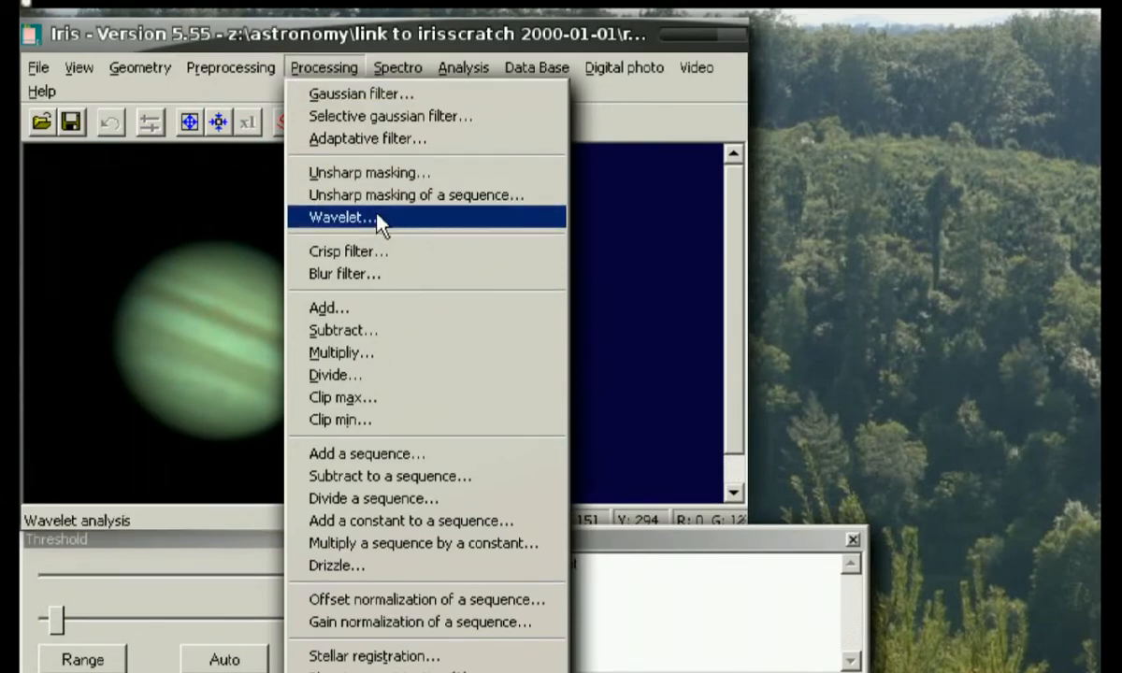
click(343, 217)
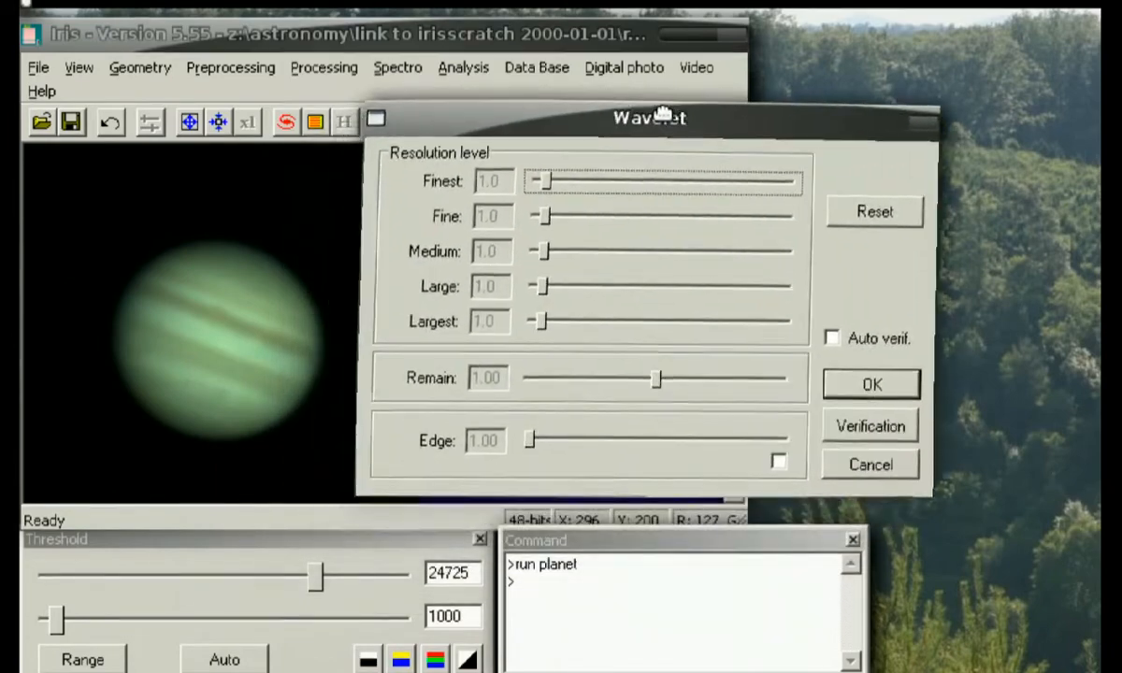
drag(649, 117, 667, 106)
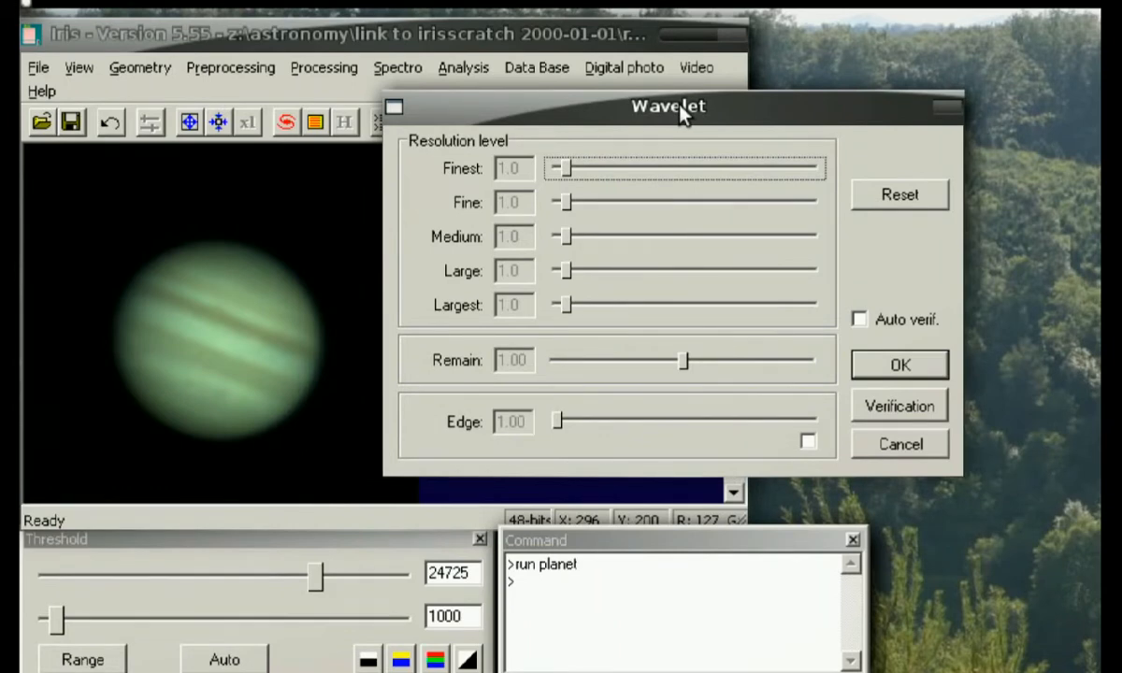
mouse_move(439, 187)
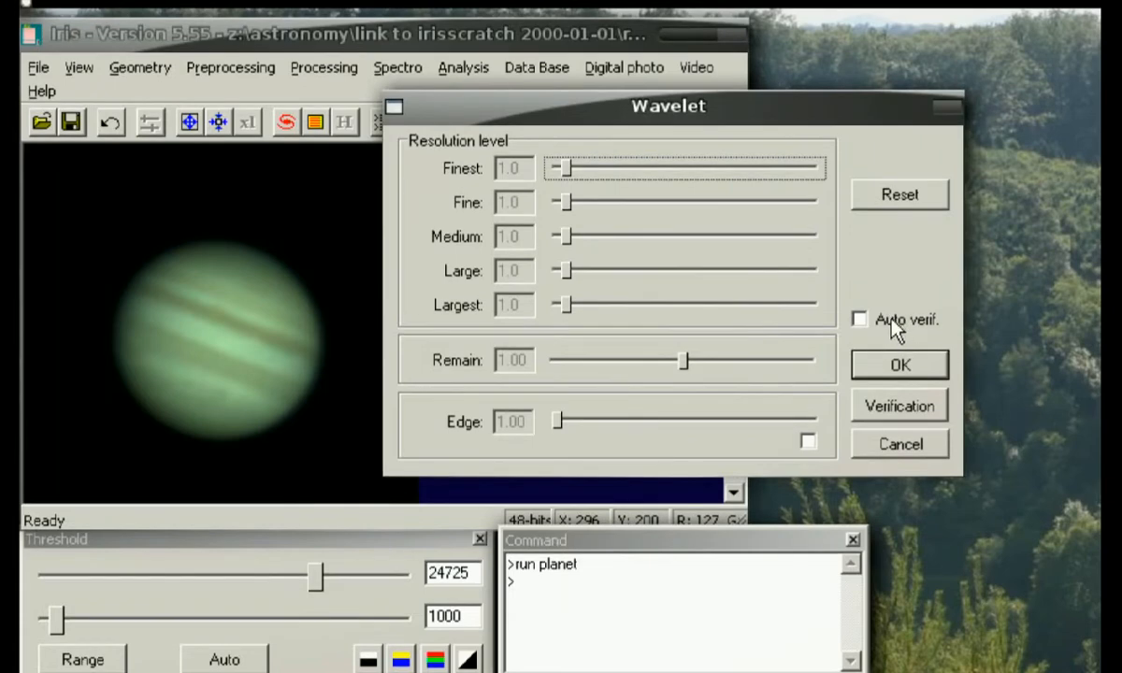
click(861, 319)
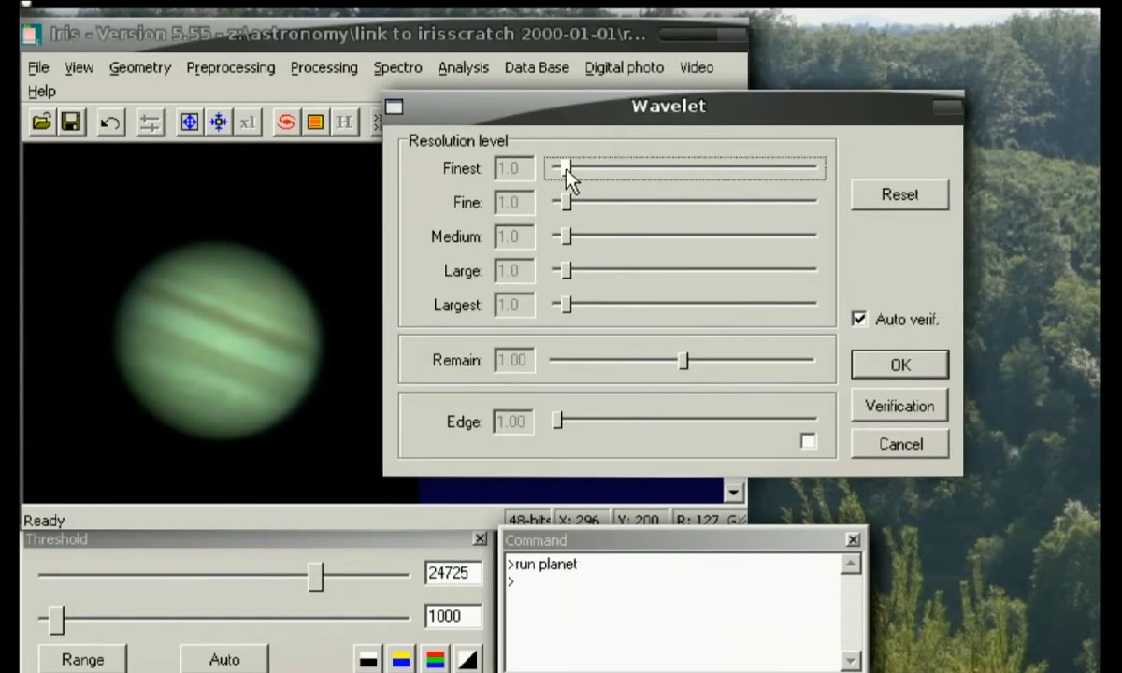
drag(564, 168, 584, 167)
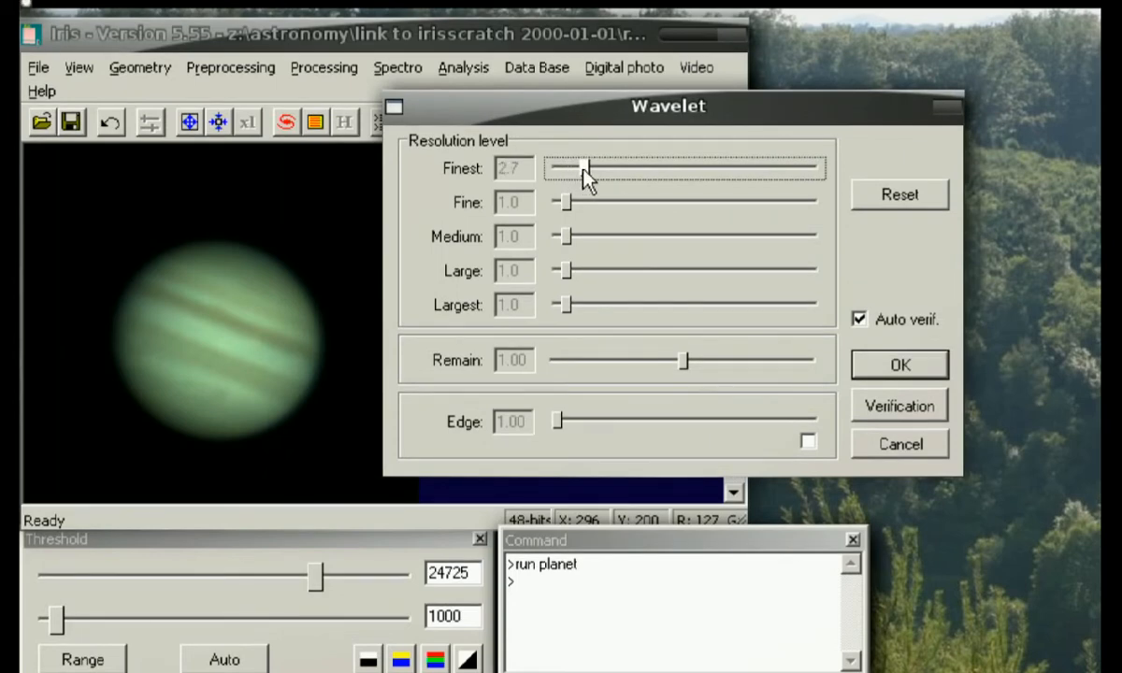
drag(584, 167, 590, 167)
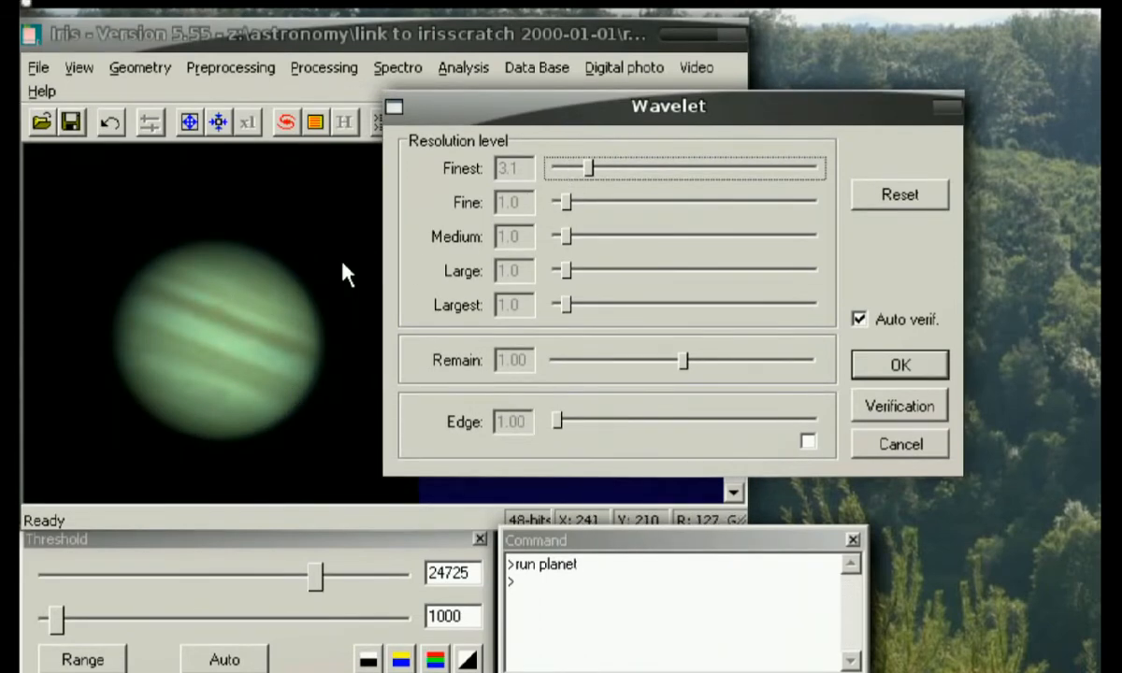
mouse_move(555, 207)
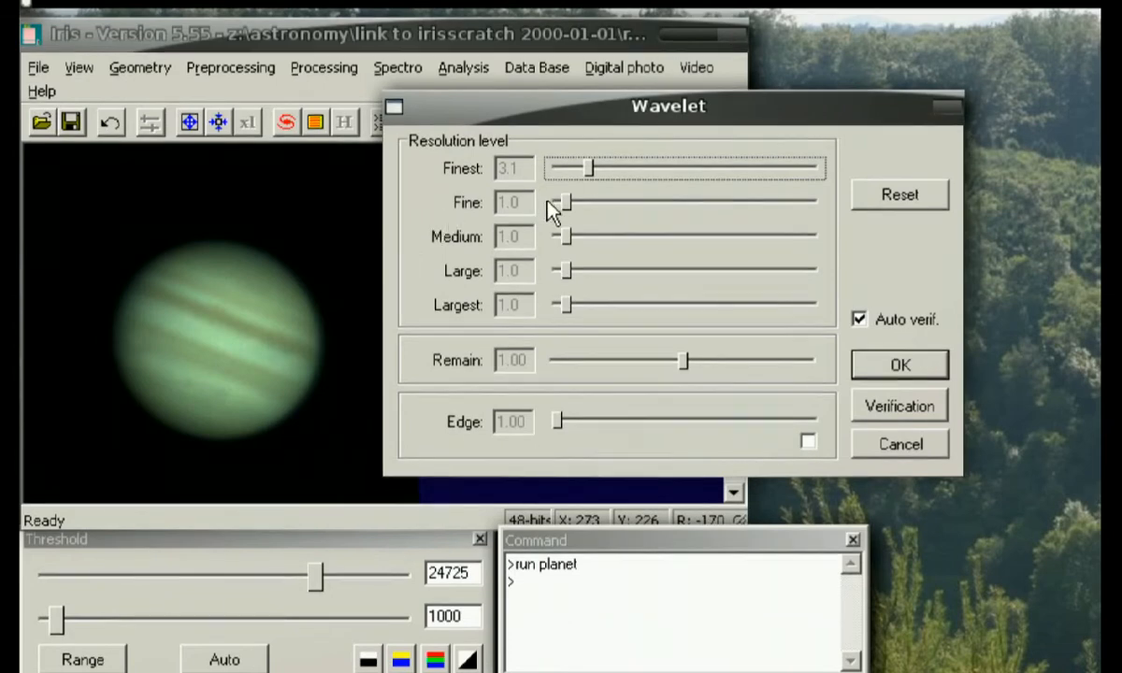
drag(561, 201, 572, 202)
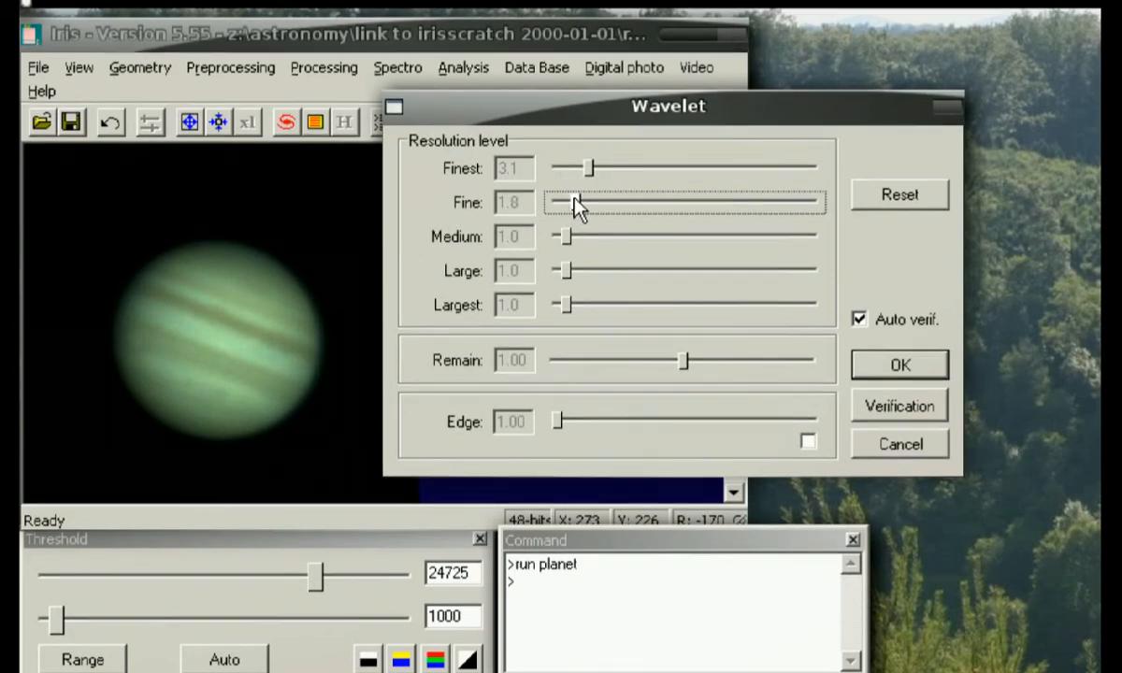
drag(555, 202, 573, 201)
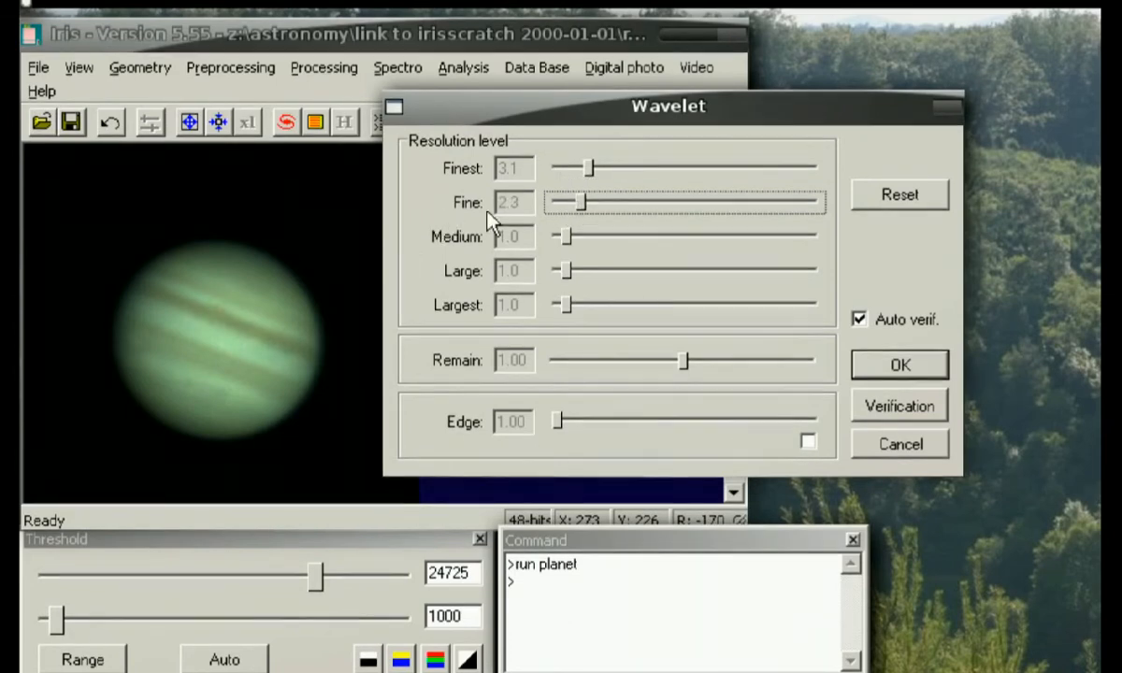
mouse_move(309, 314)
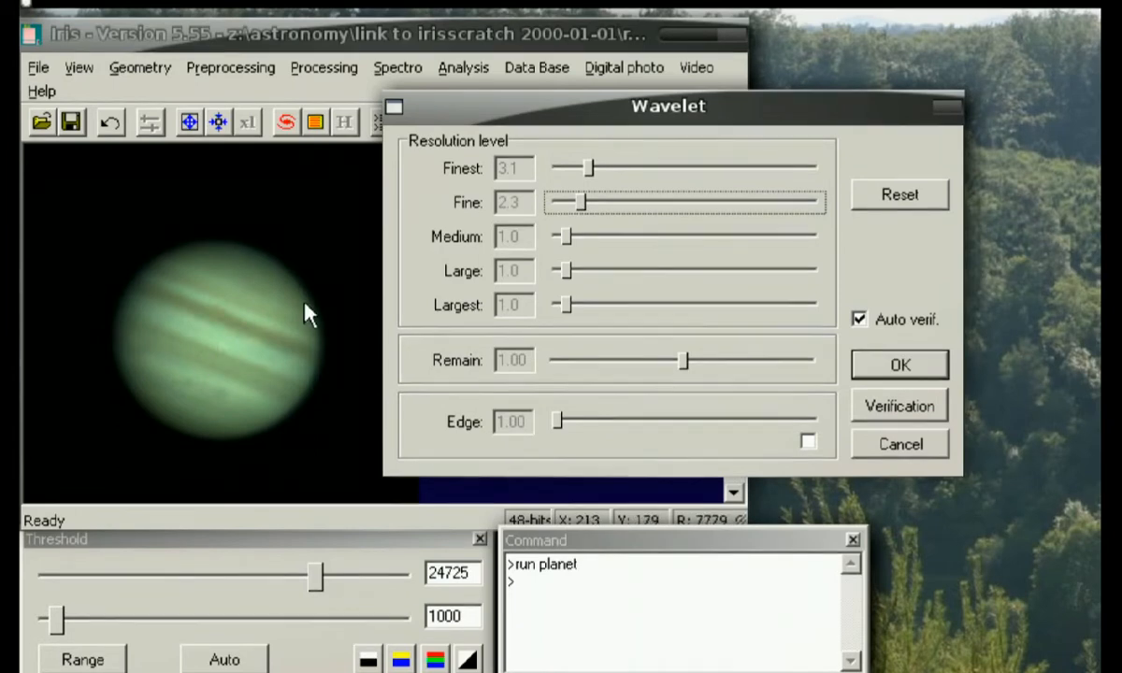
click(898, 364)
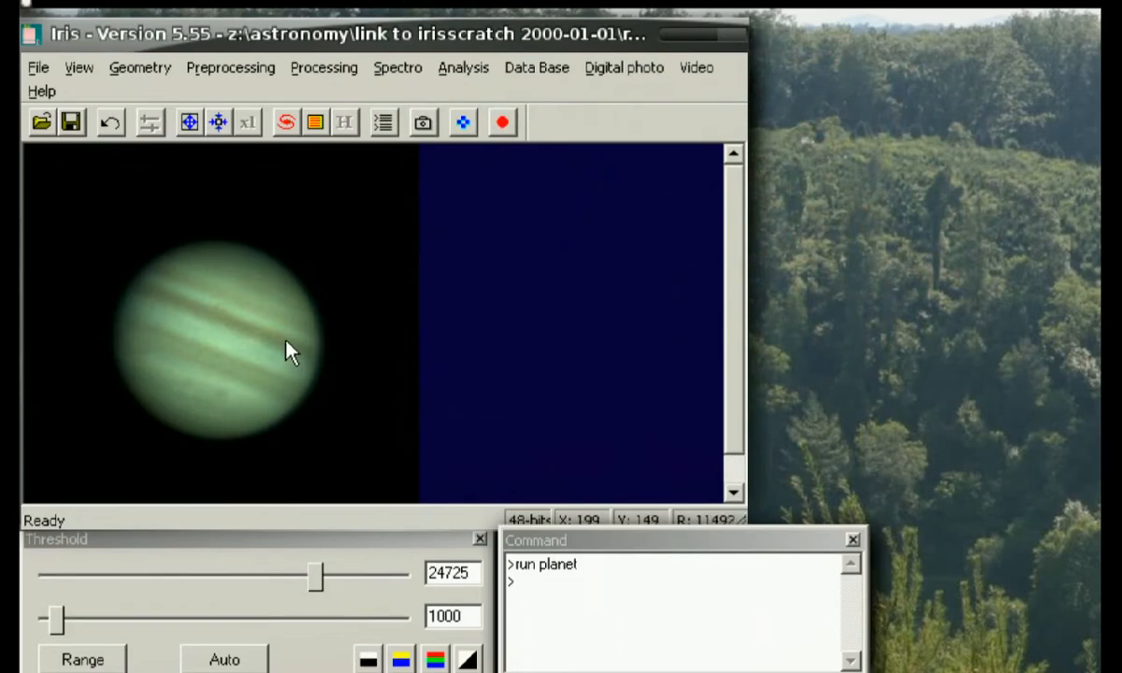
mouse_move(259, 332)
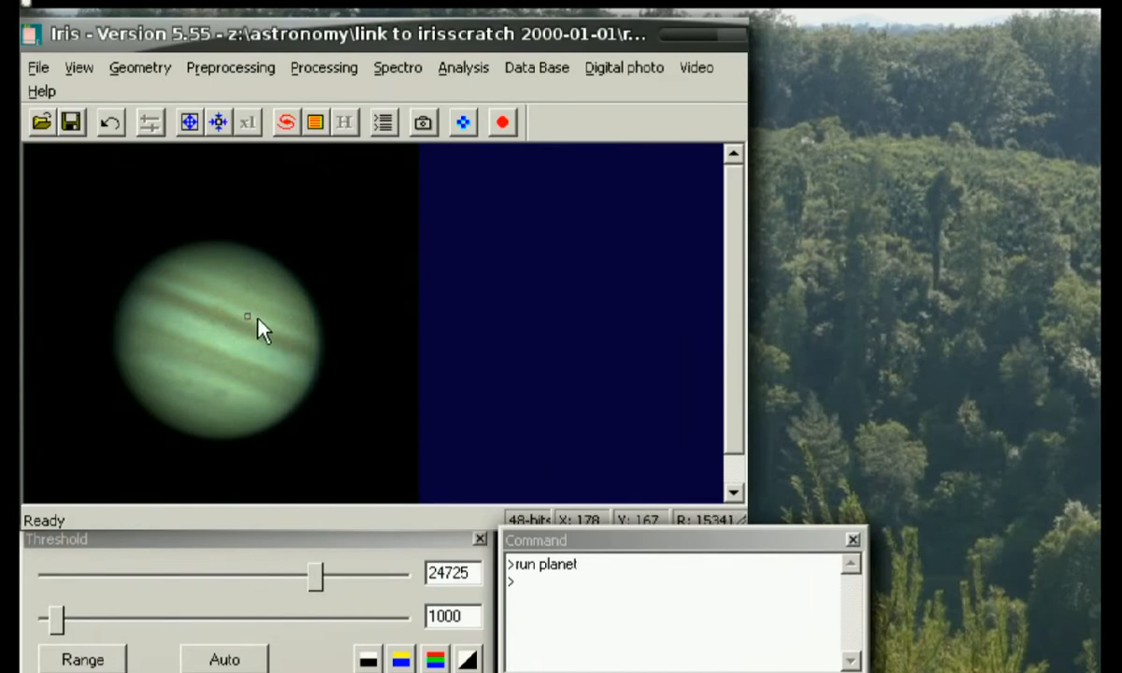
mouse_move(336, 380)
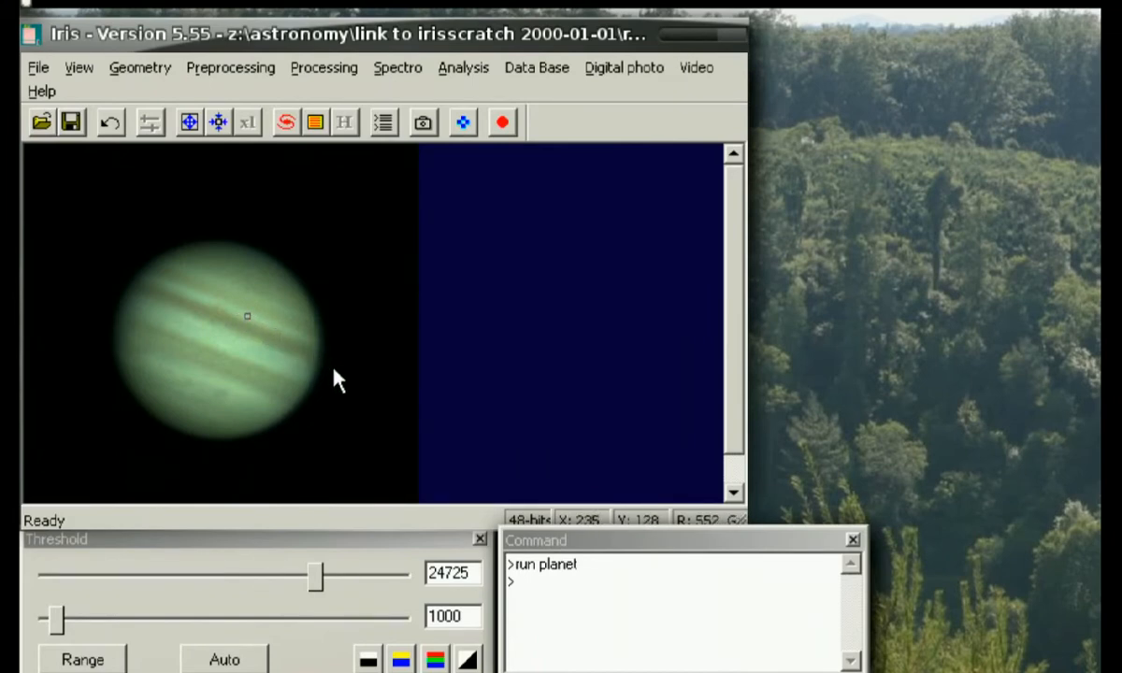
mouse_move(260, 337)
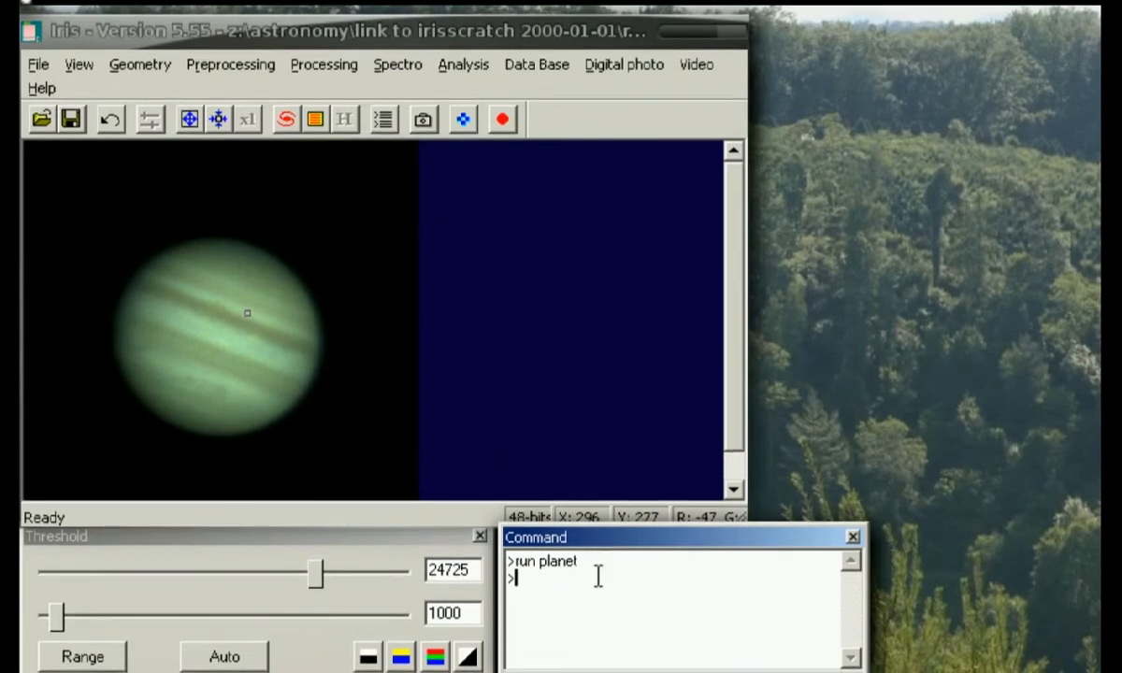
Run the white command on a background area, yielding R=1.292, G=1.000, B=1.392.
text(white)
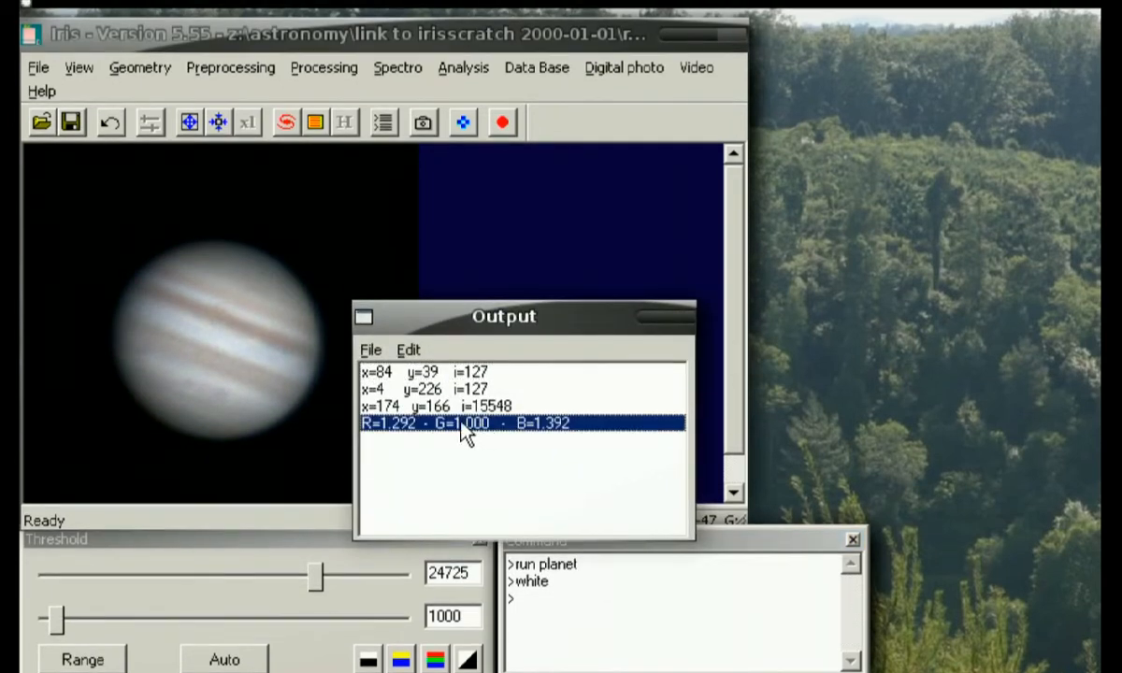
mouse_move(394, 454)
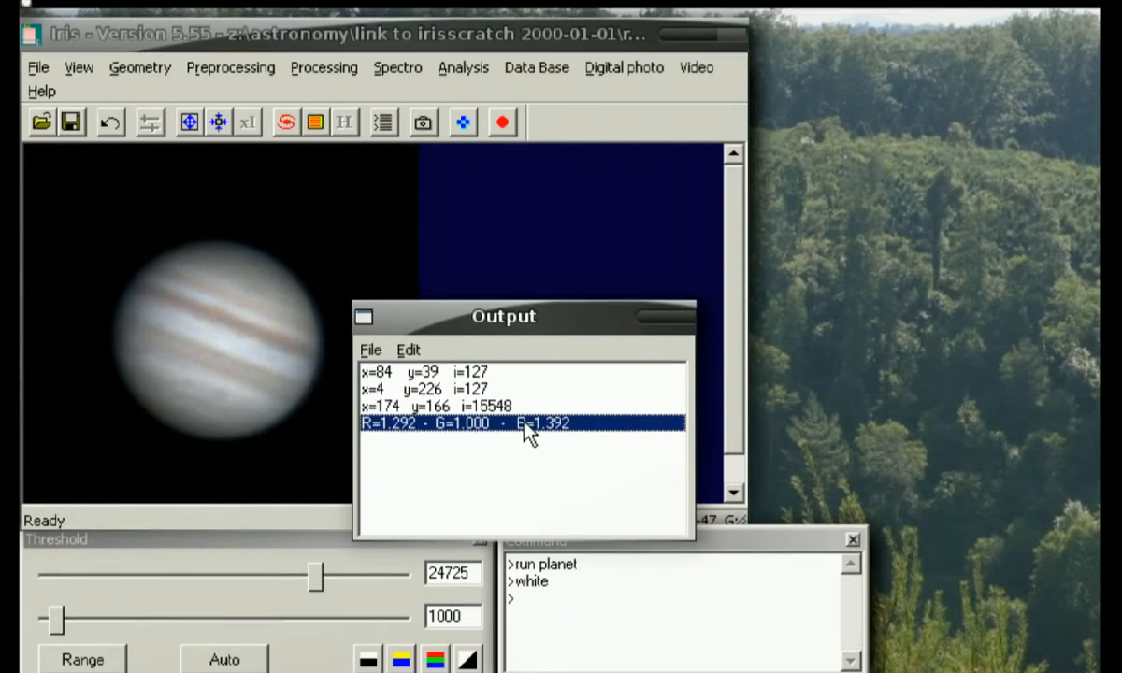
drag(503, 316, 647, 195)
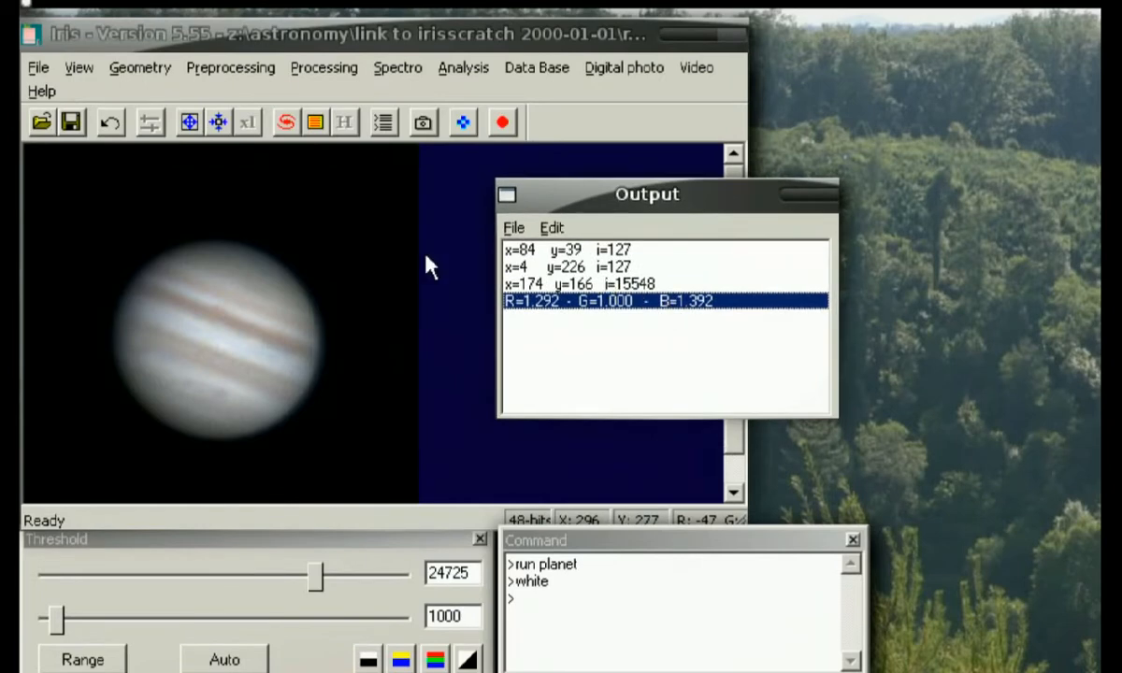
mouse_move(279, 307)
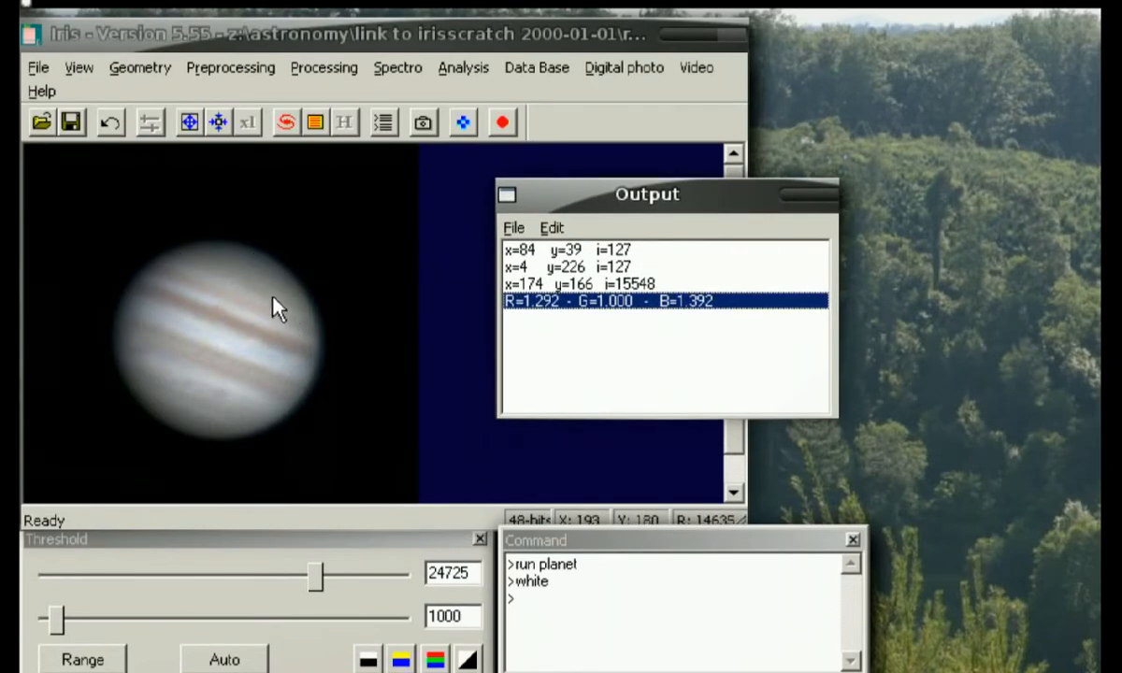
mouse_move(90, 79)
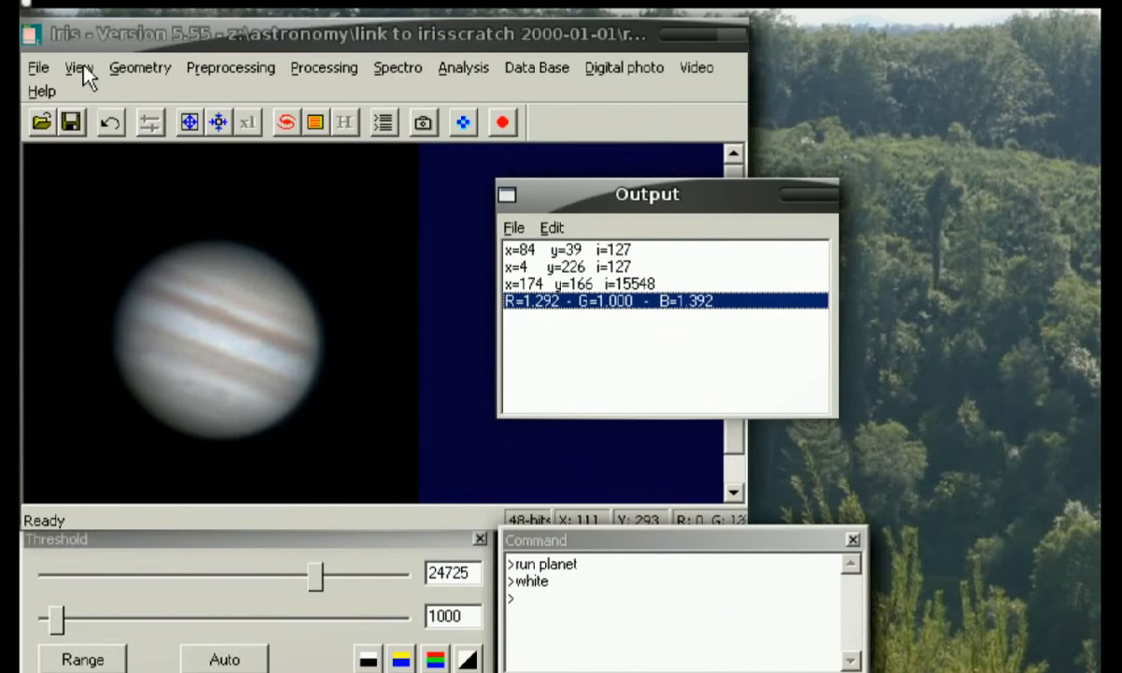
Set the Blue slider in White balance adjustment to 0.80 and apply it.
click(85, 67)
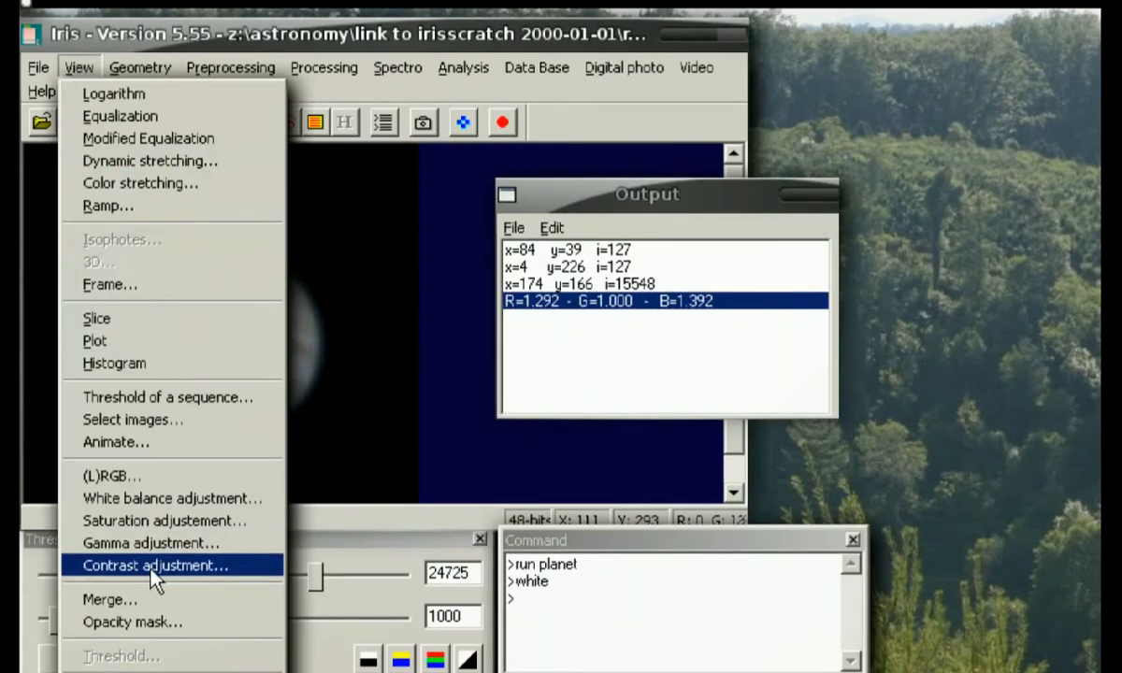
click(171, 498)
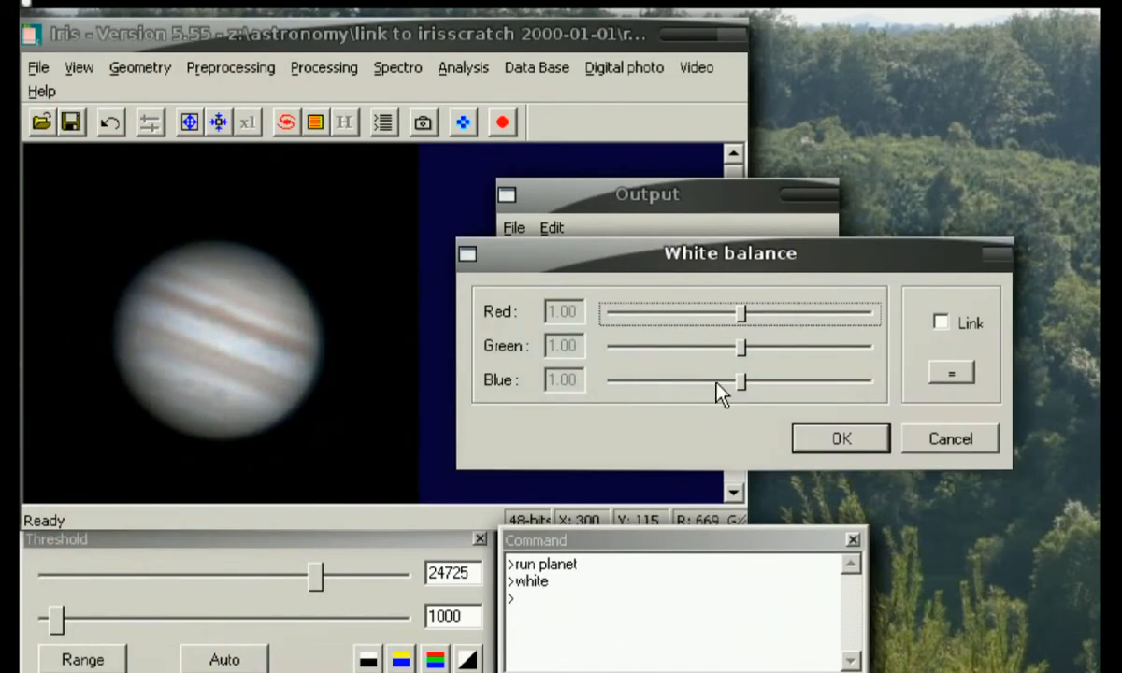
drag(744, 381, 734, 381)
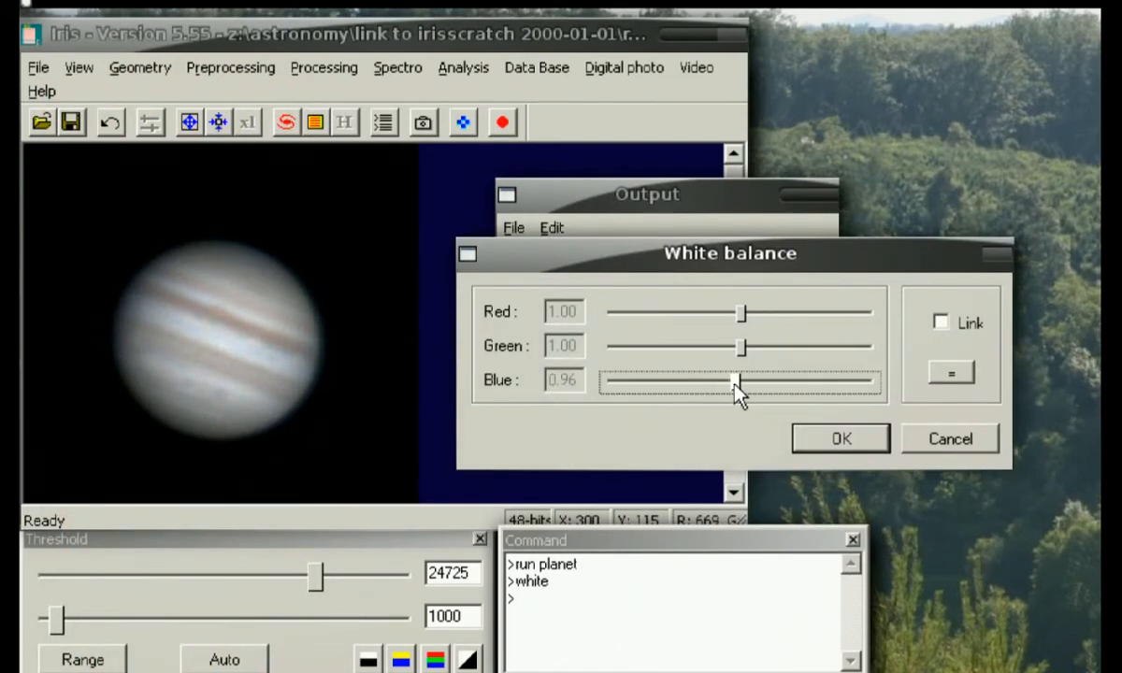
drag(738, 384, 720, 383)
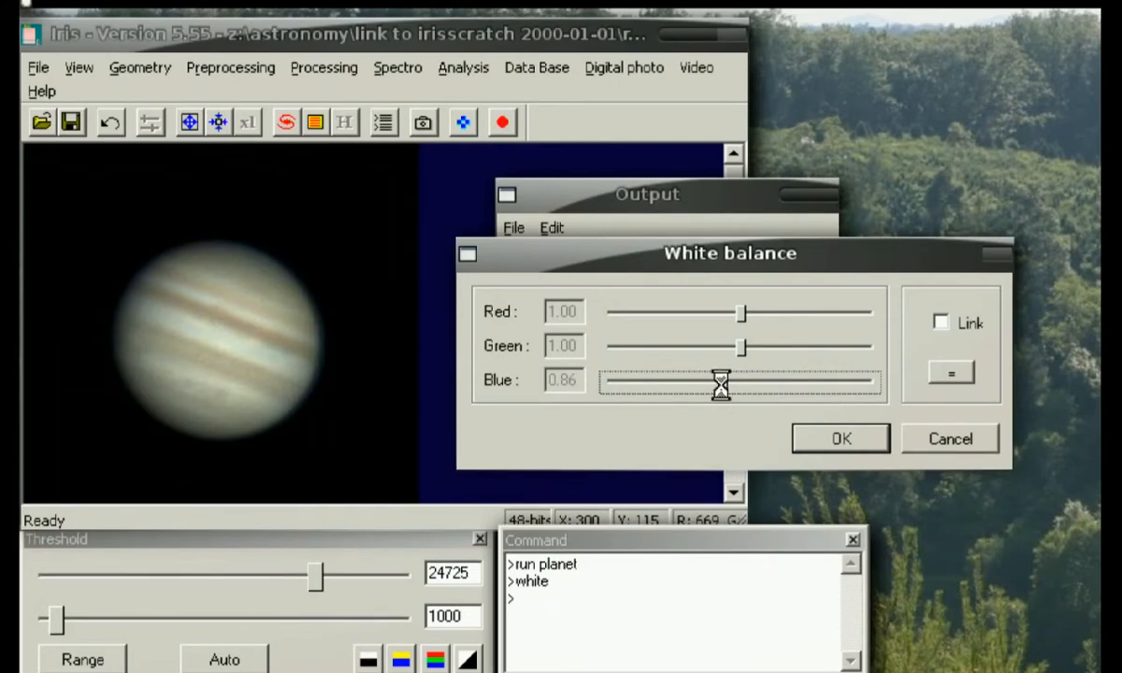
drag(724, 385, 715, 388)
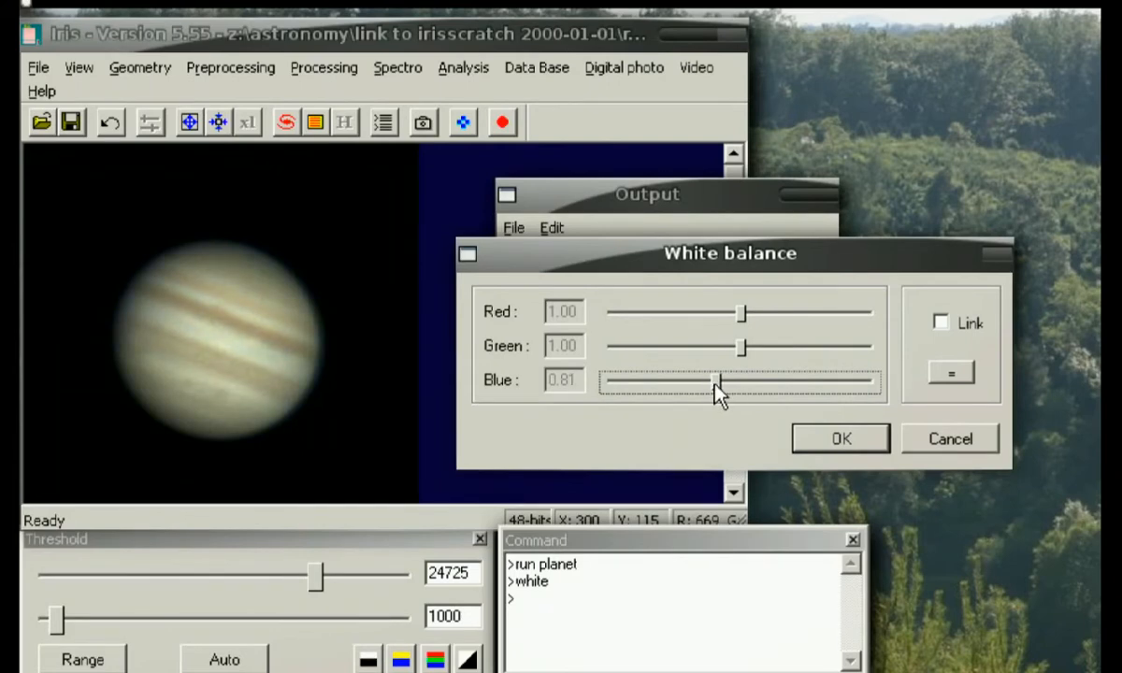
drag(725, 384, 709, 383)
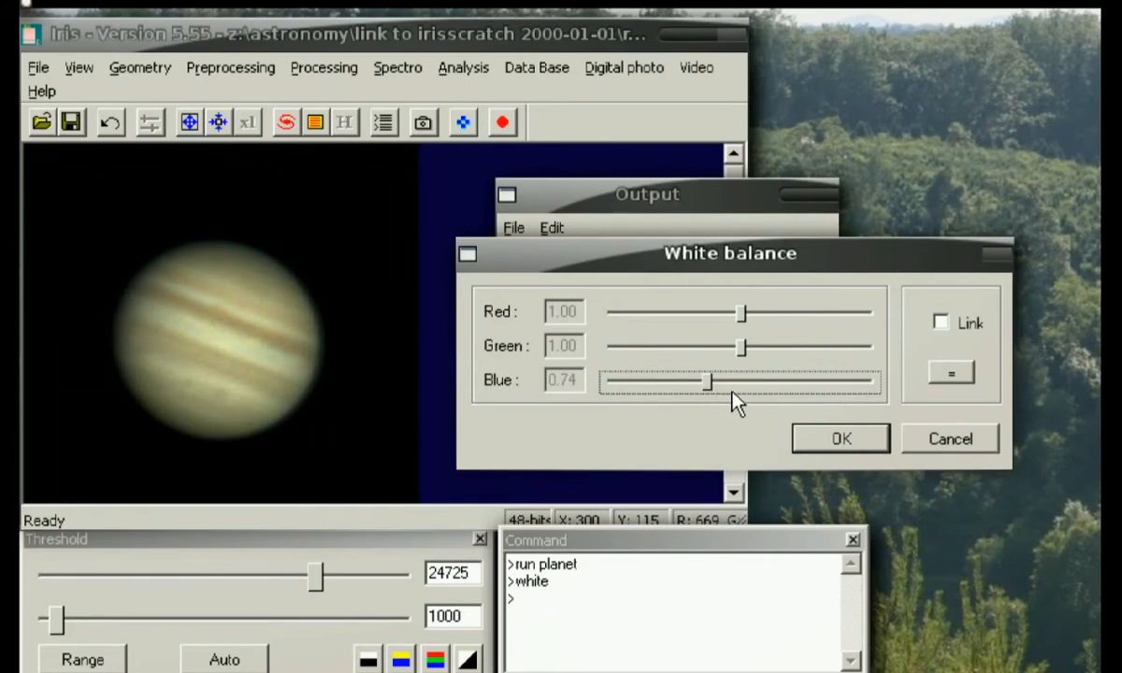
drag(709, 382, 718, 382)
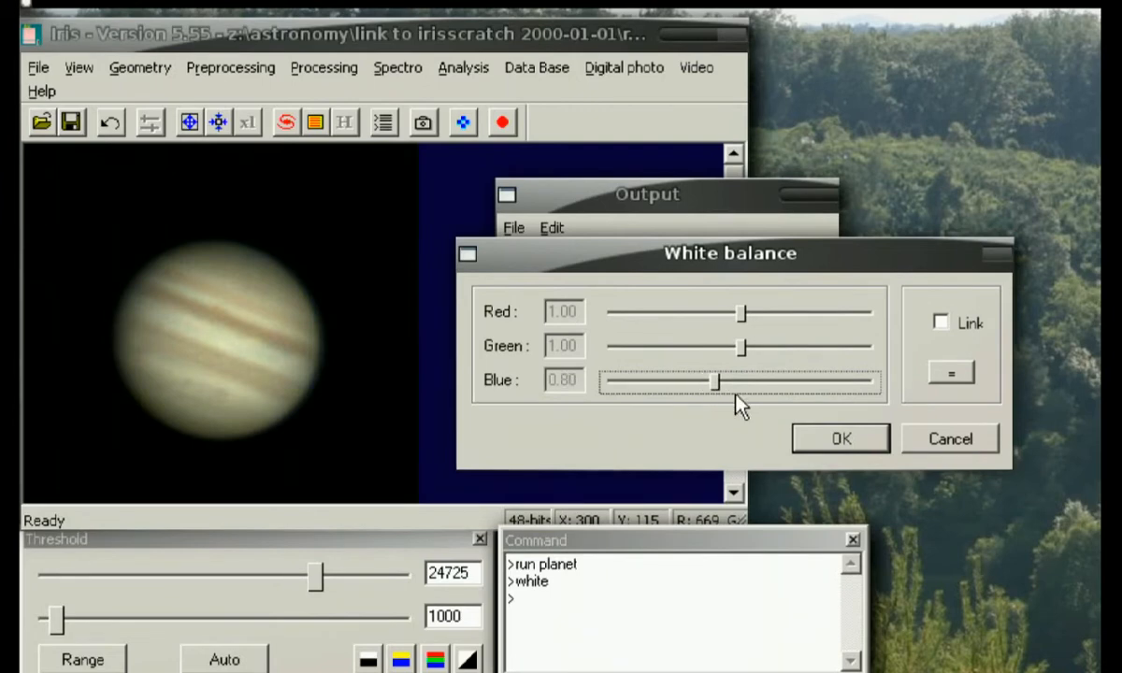
mouse_move(810, 285)
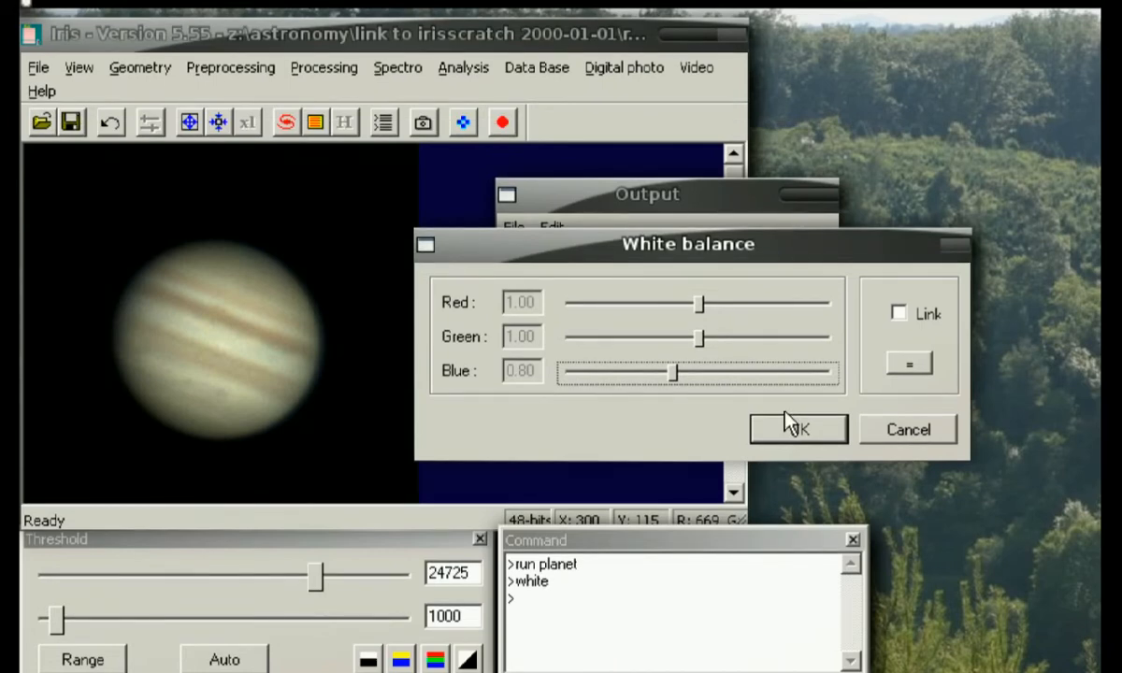
mouse_move(781, 433)
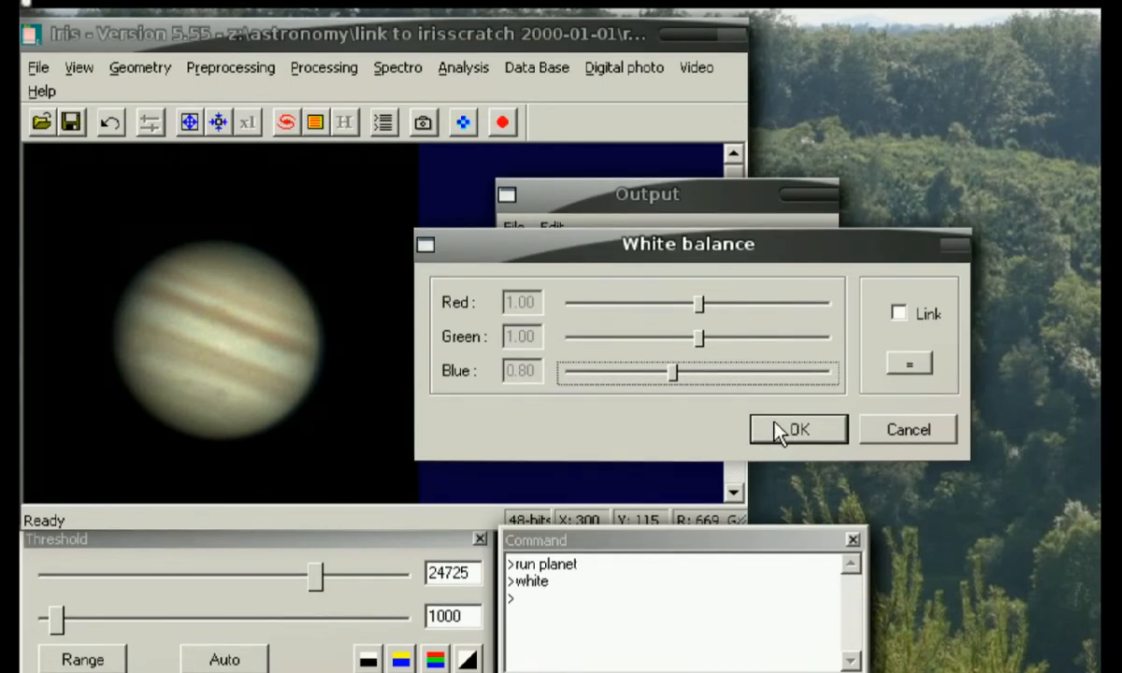
click(798, 428)
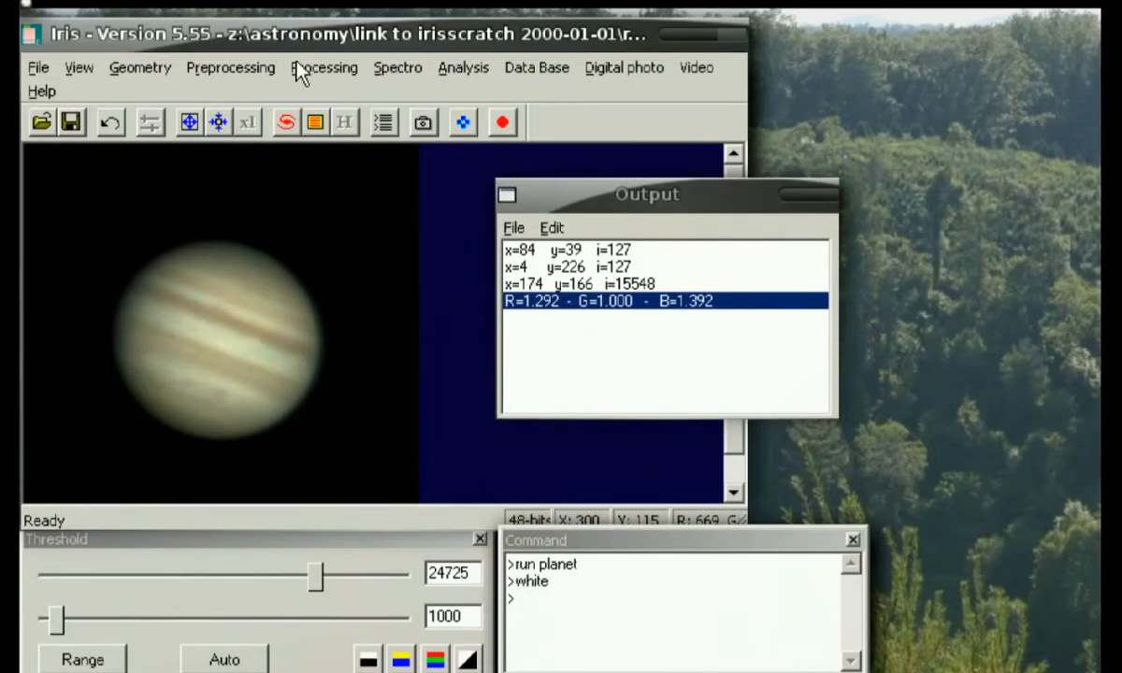
Set unsharp masking to resolution 2.00 and contrast 1.2 with automatic preview.
click(323, 67)
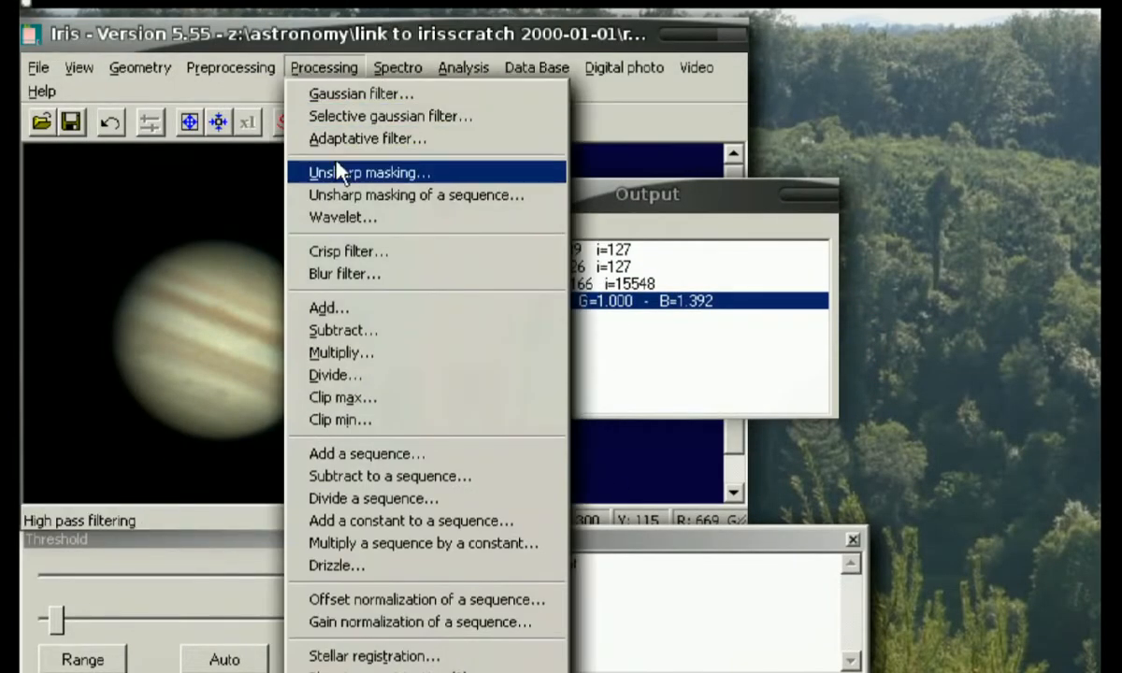
mouse_move(339, 183)
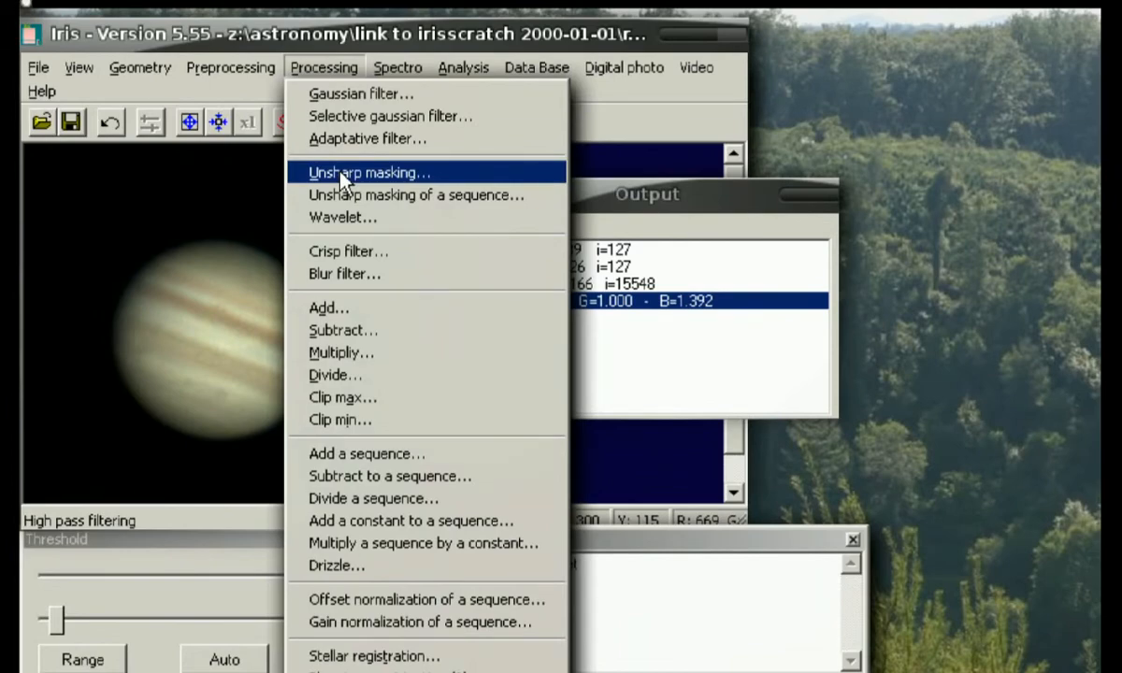
click(369, 172)
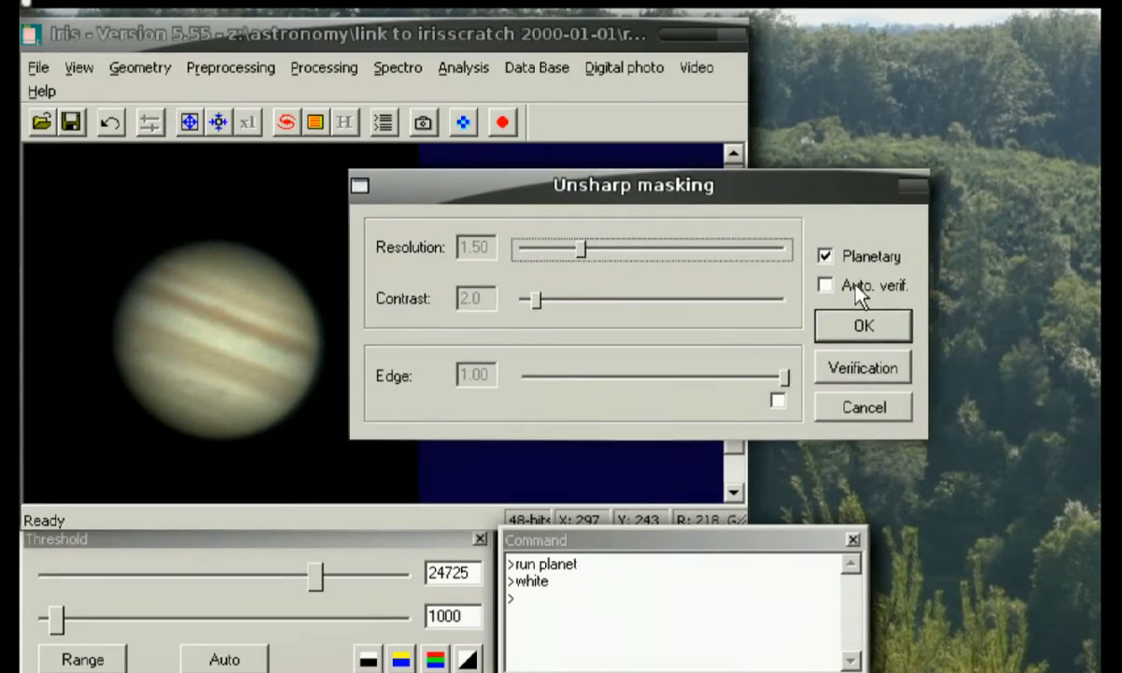
click(825, 285)
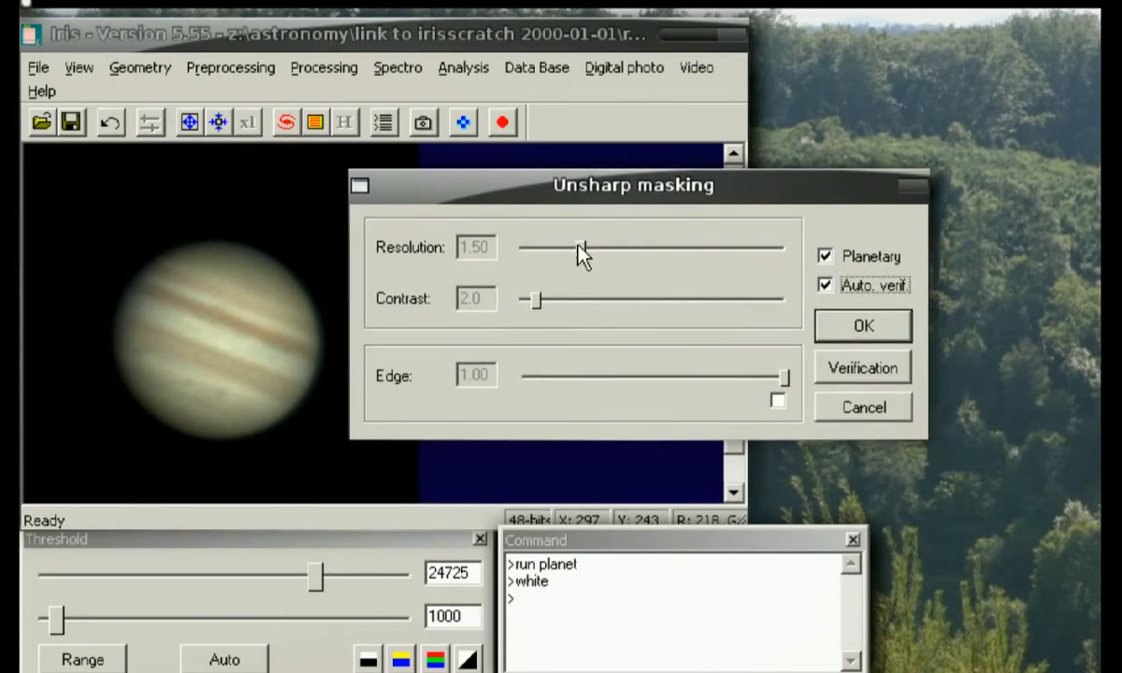
drag(581, 246, 595, 247)
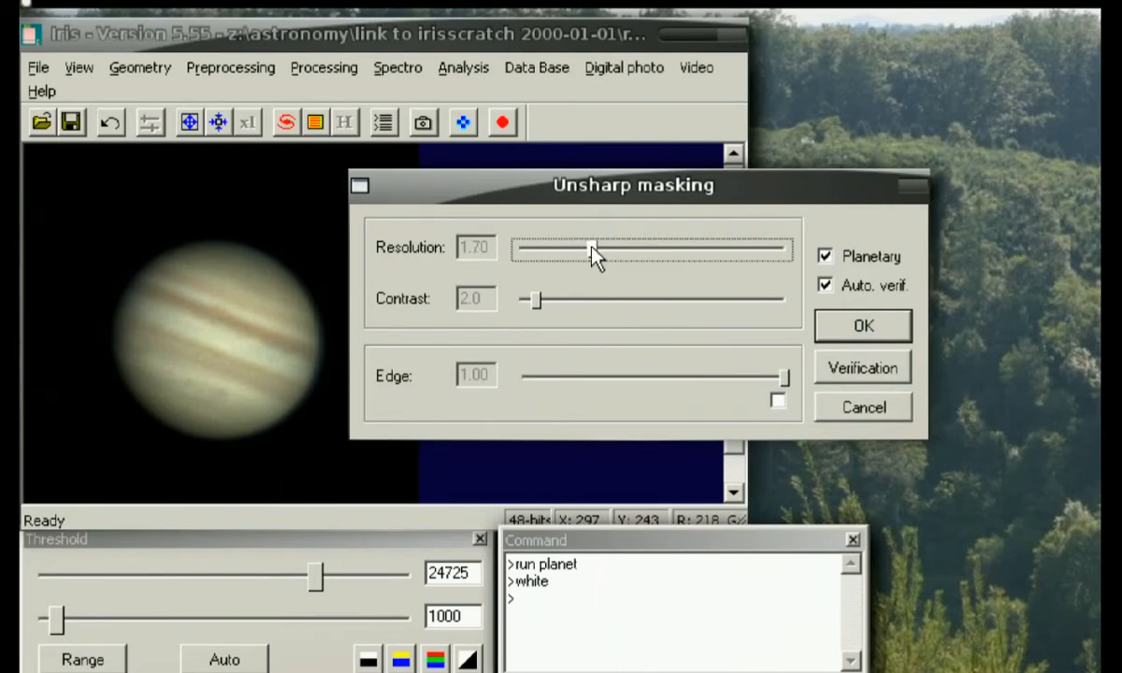
drag(589, 249, 605, 249)
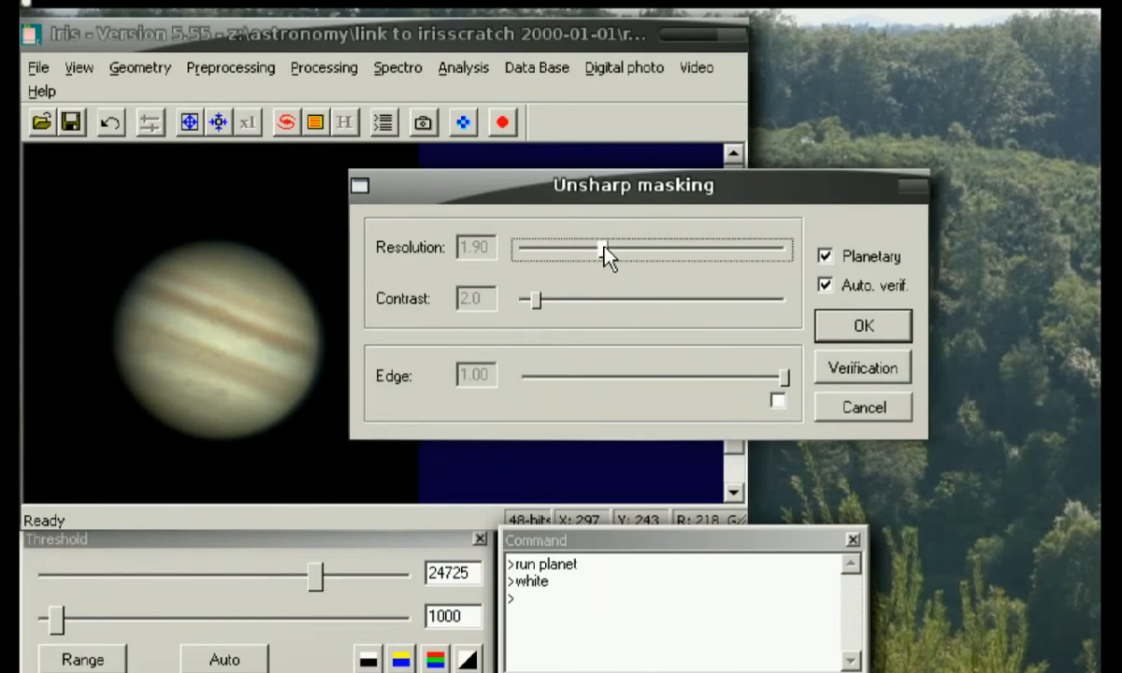
drag(598, 249, 608, 250)
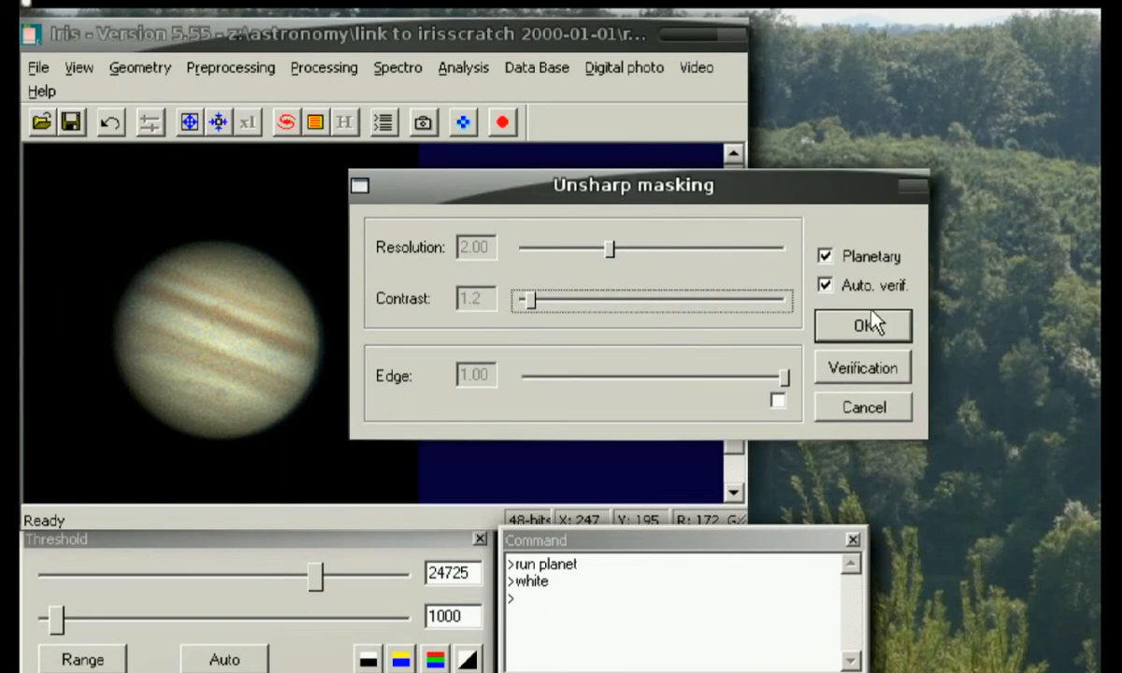
mouse_move(755, 307)
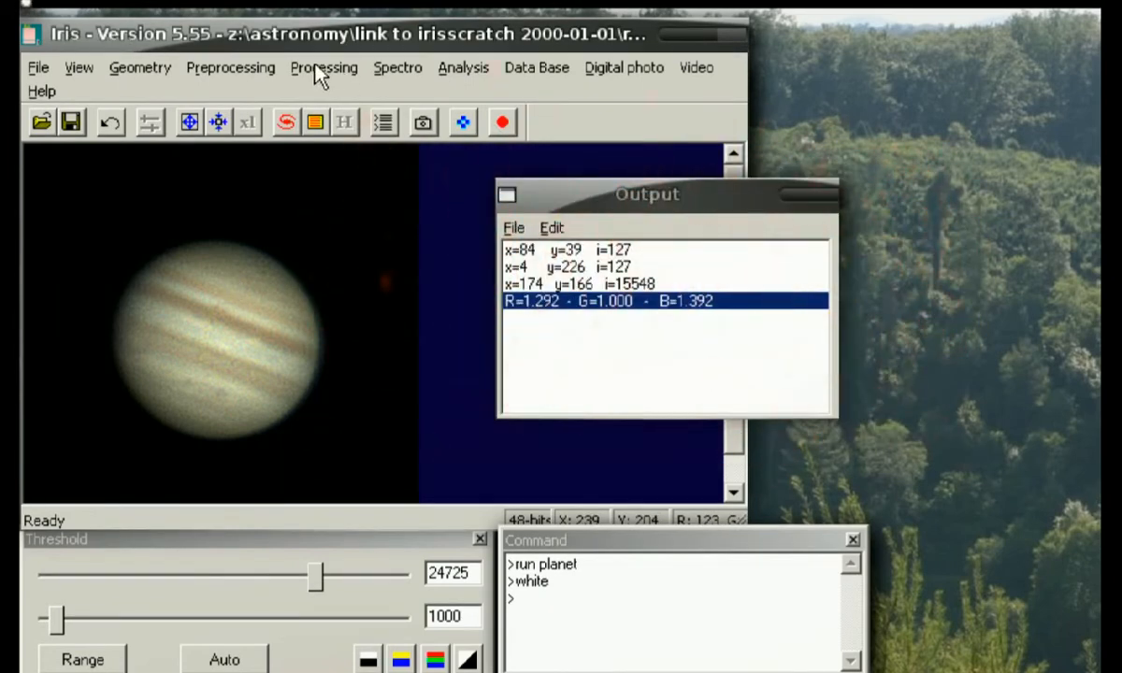
Apply the blur filter at its maximum strength of 1.00.
click(323, 67)
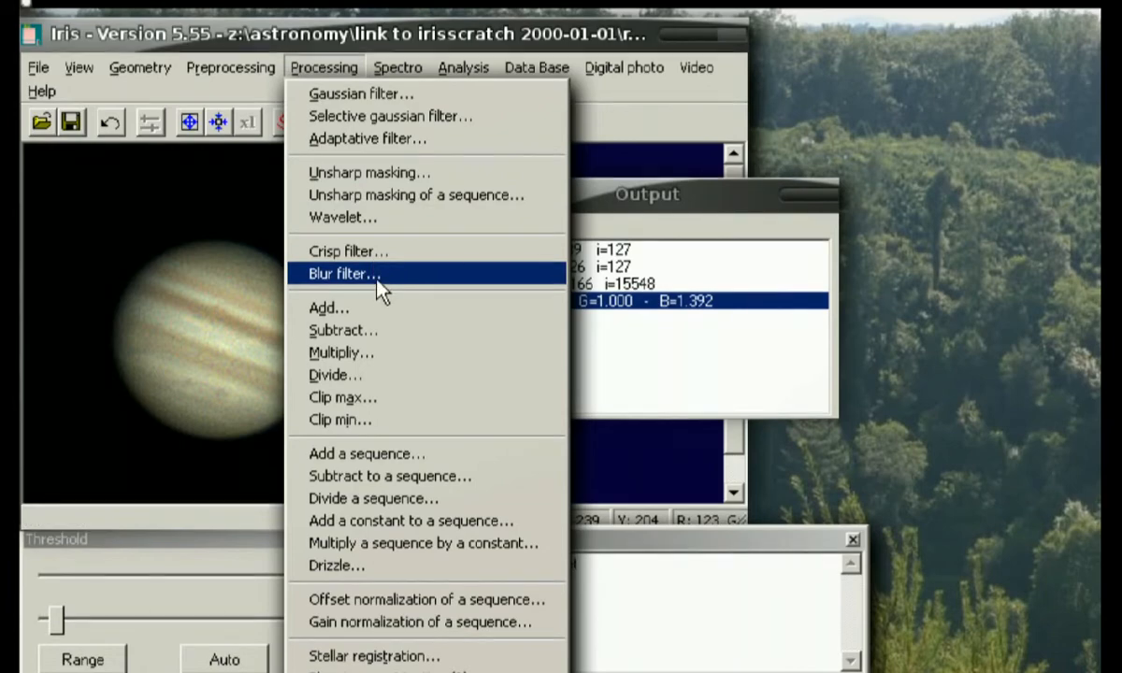
click(343, 273)
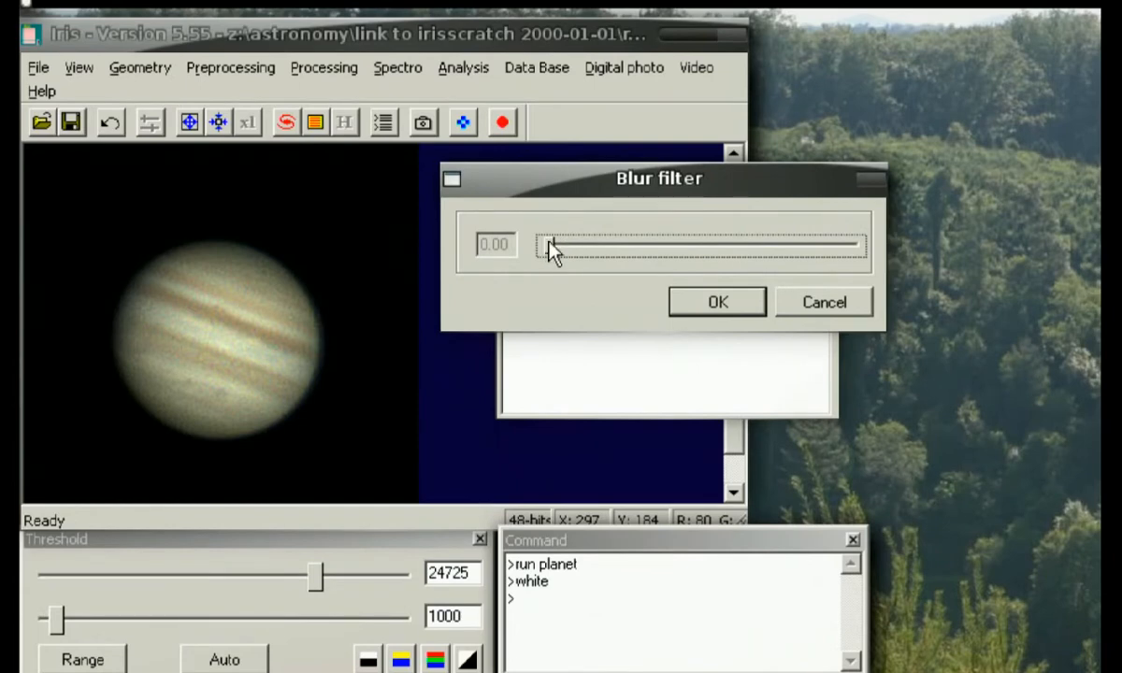
drag(547, 246, 599, 245)
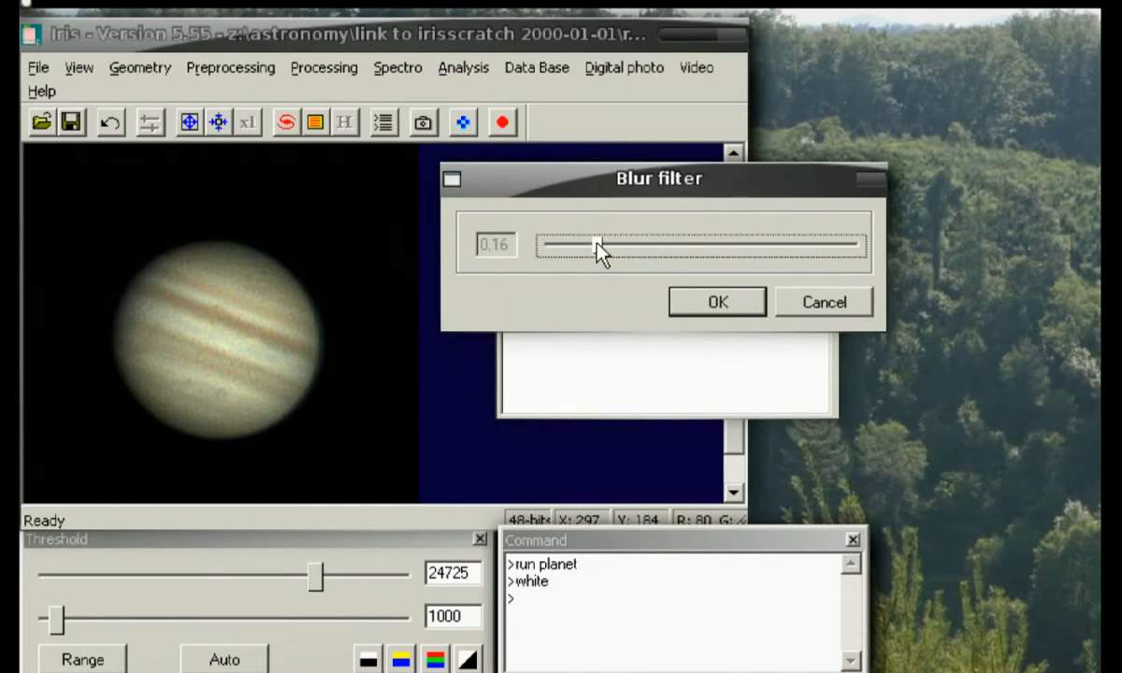
drag(598, 245, 669, 245)
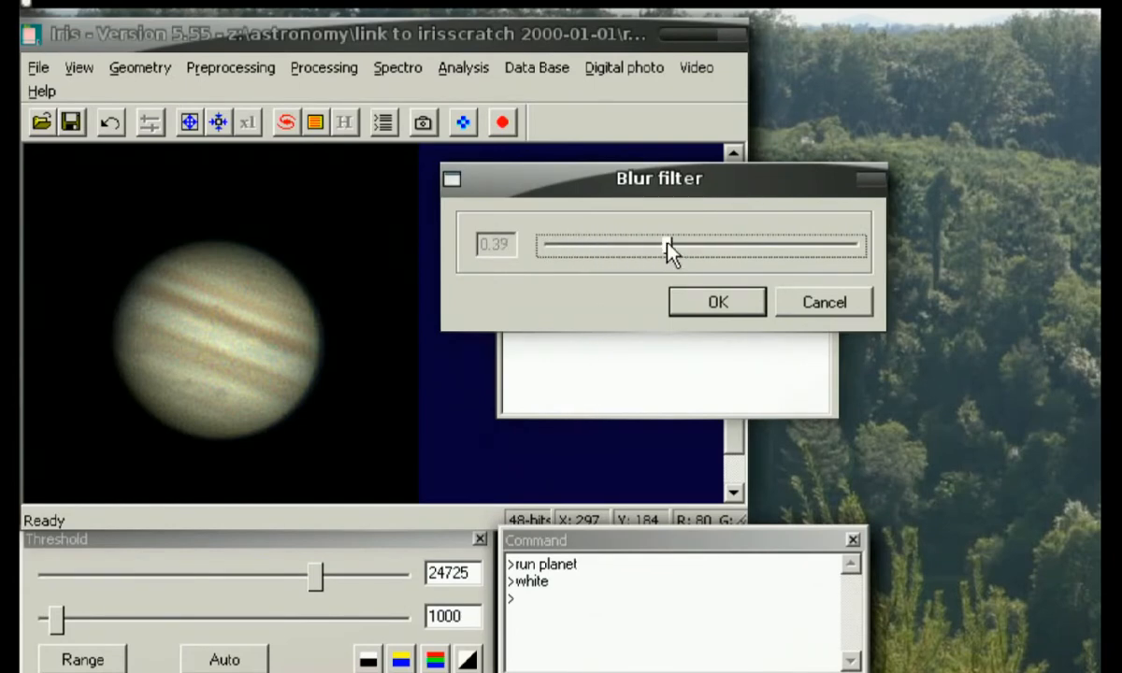
drag(671, 246, 765, 251)
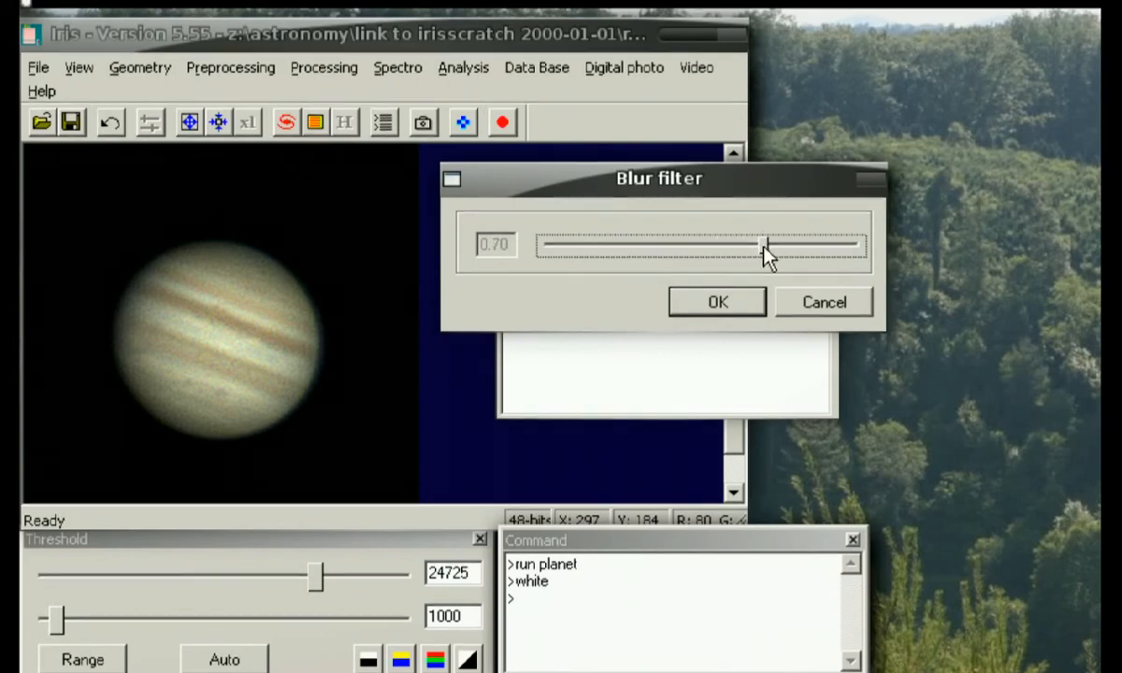
drag(762, 245, 804, 252)
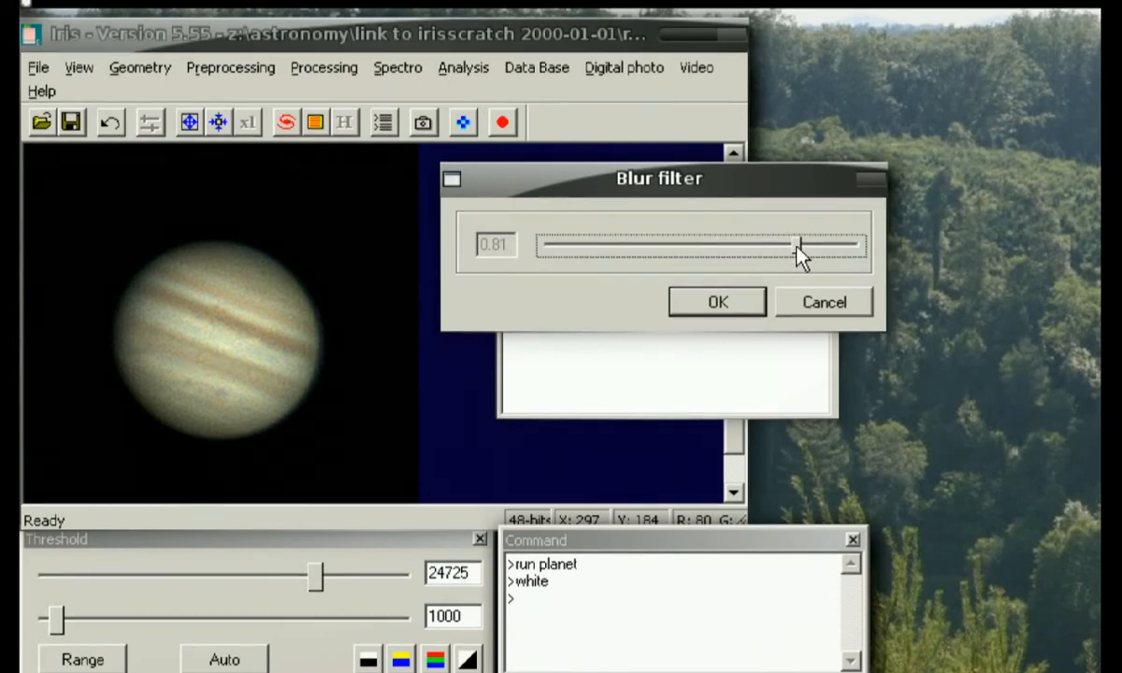
drag(799, 245, 827, 245)
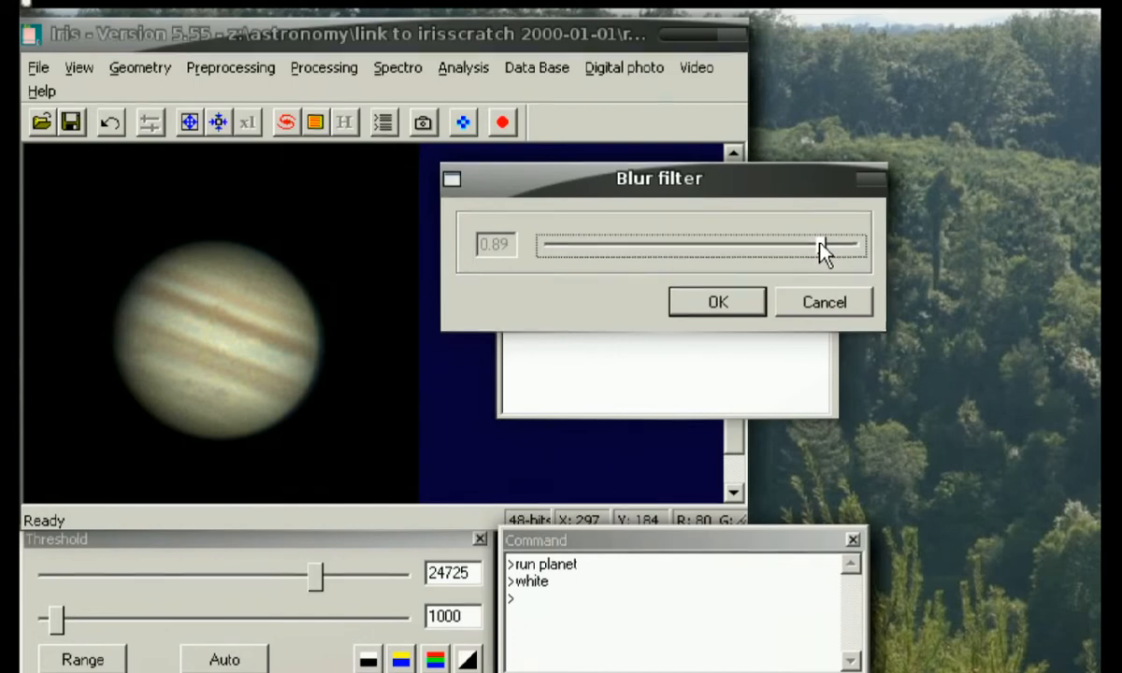
drag(827, 245, 858, 245)
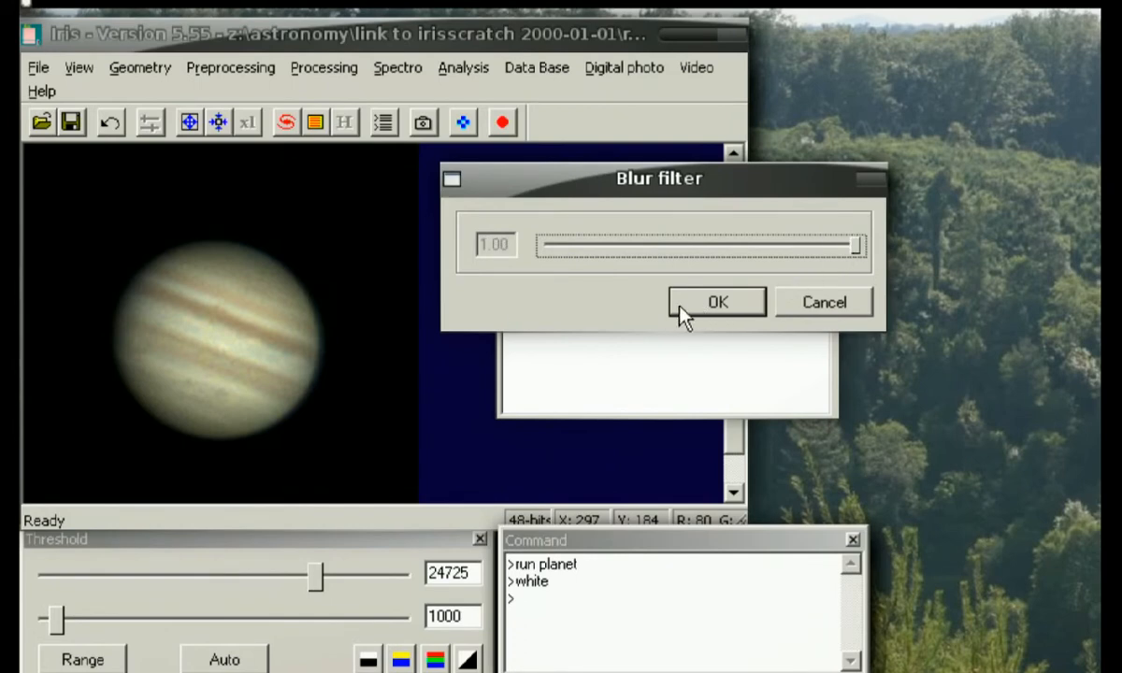
click(717, 301)
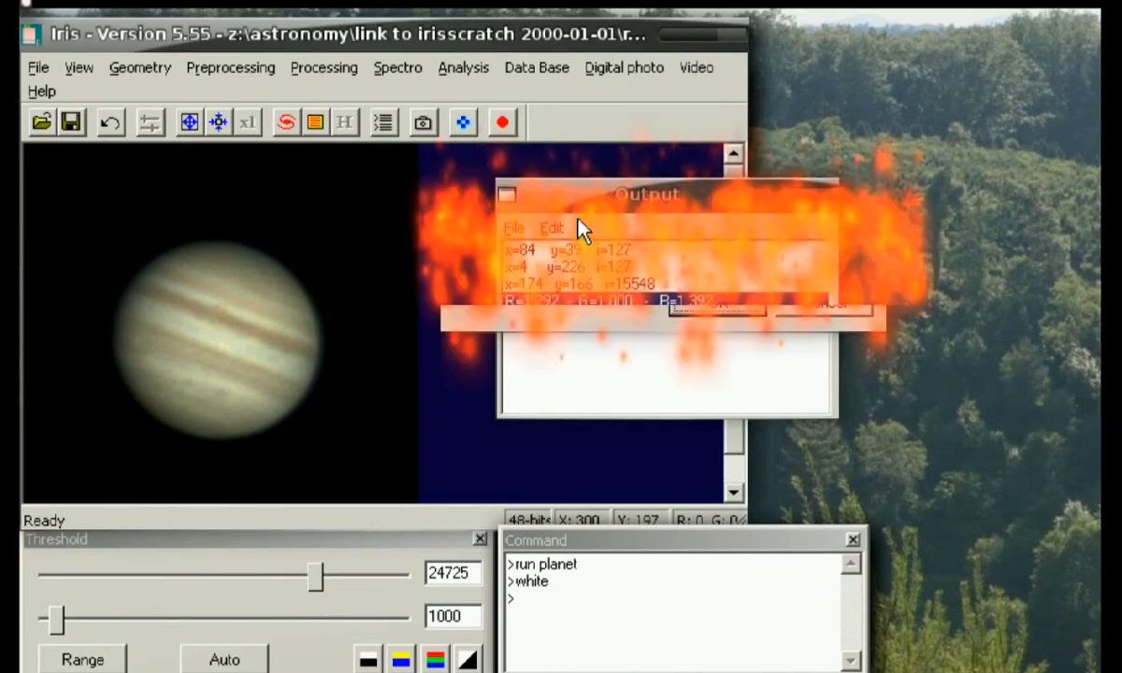
click(324, 67)
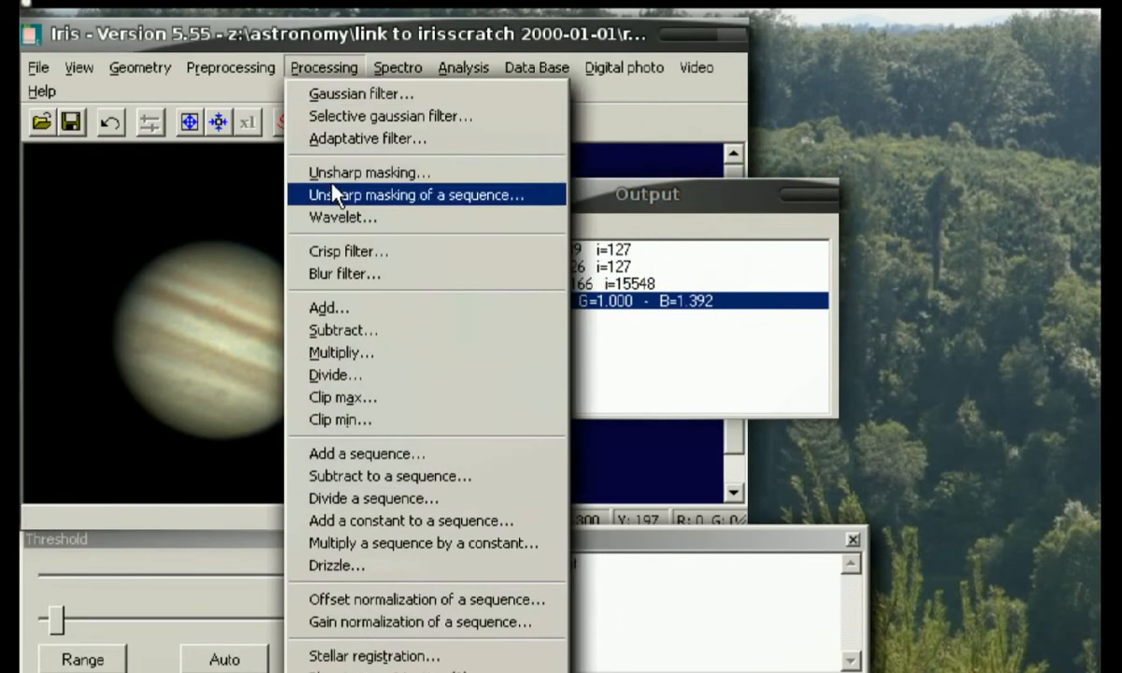
Blur Jupiter again with the blur slider set to 0.90.
click(344, 273)
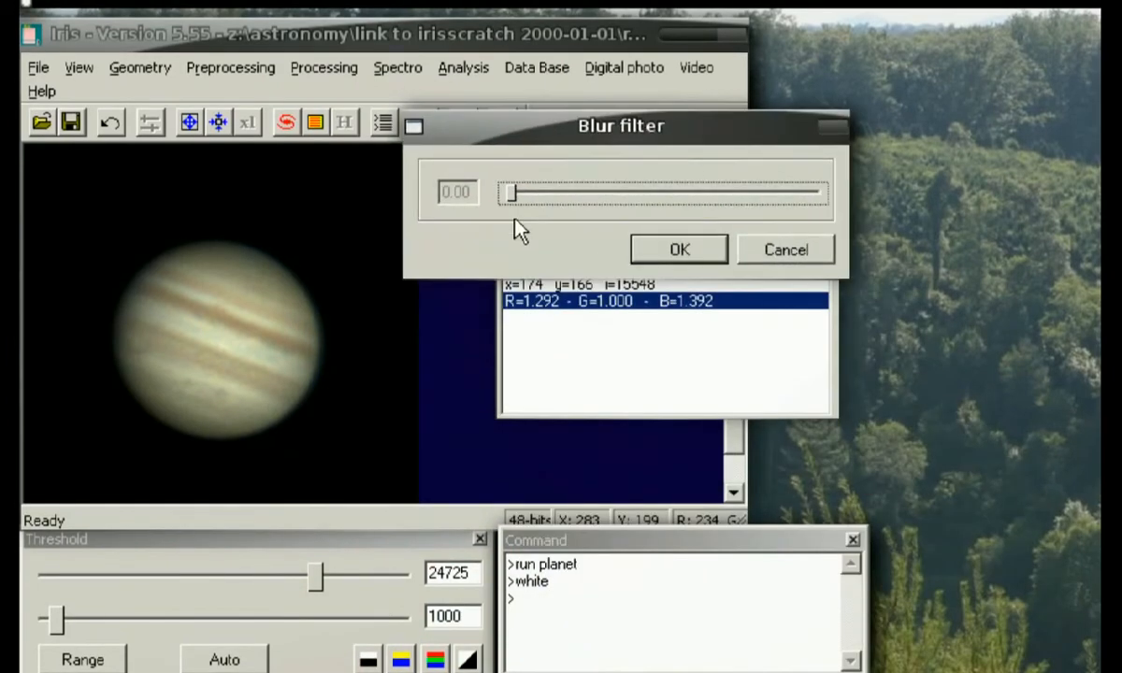
drag(511, 192, 673, 192)
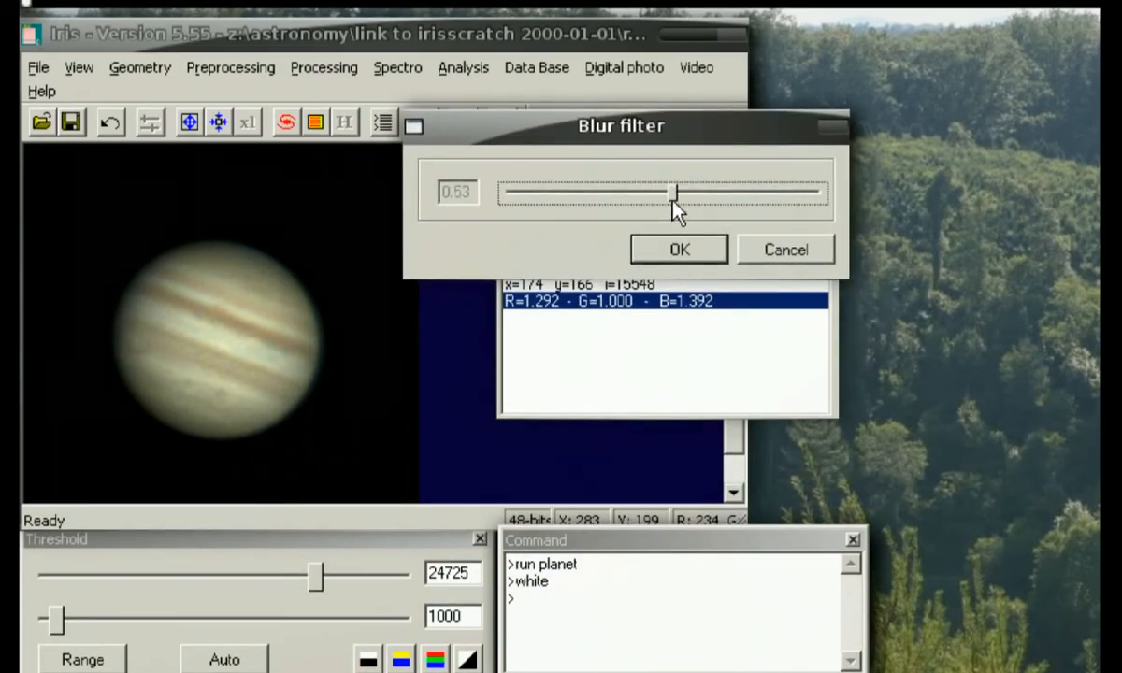
drag(675, 192, 729, 192)
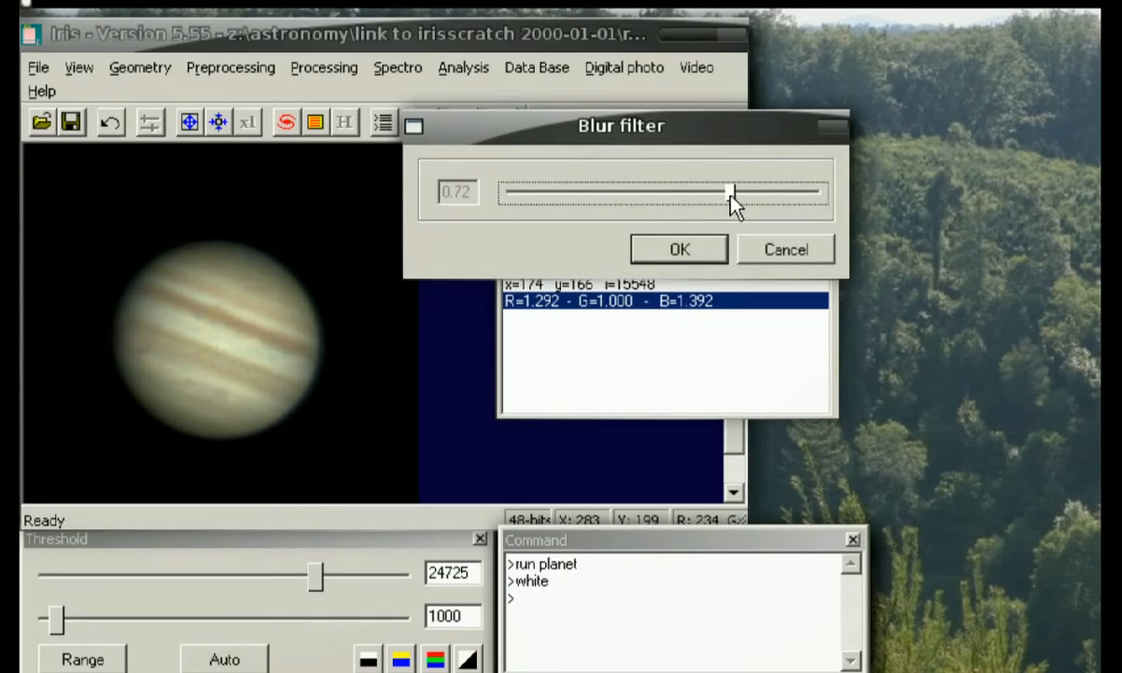
drag(730, 194, 770, 193)
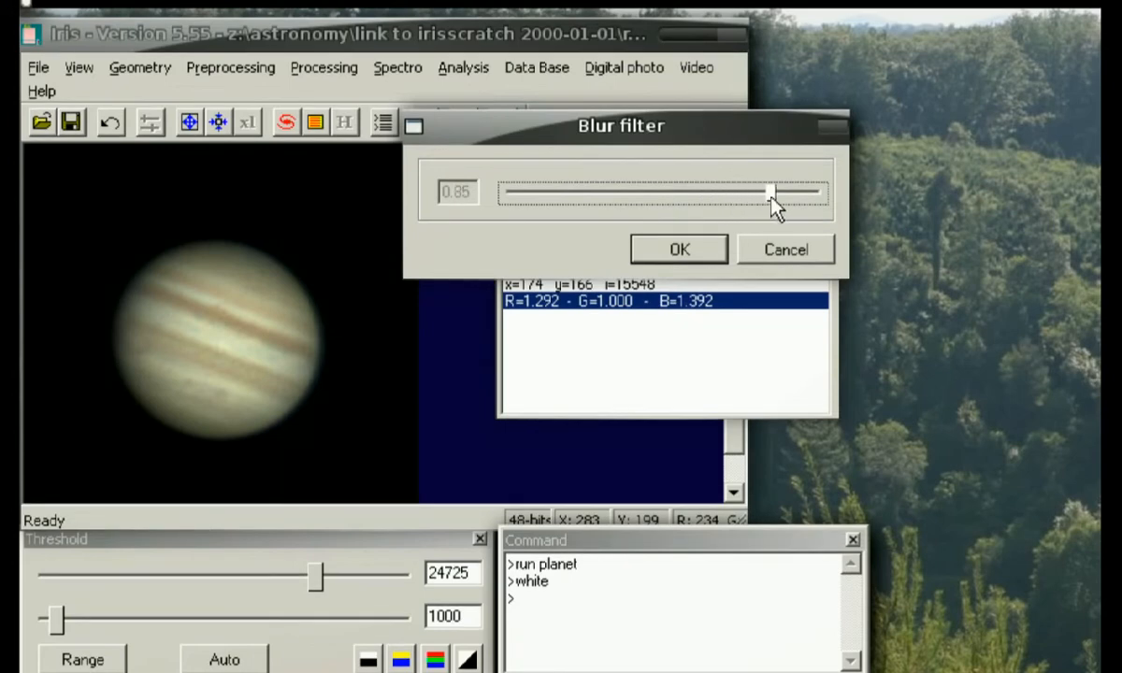
drag(769, 193, 790, 194)
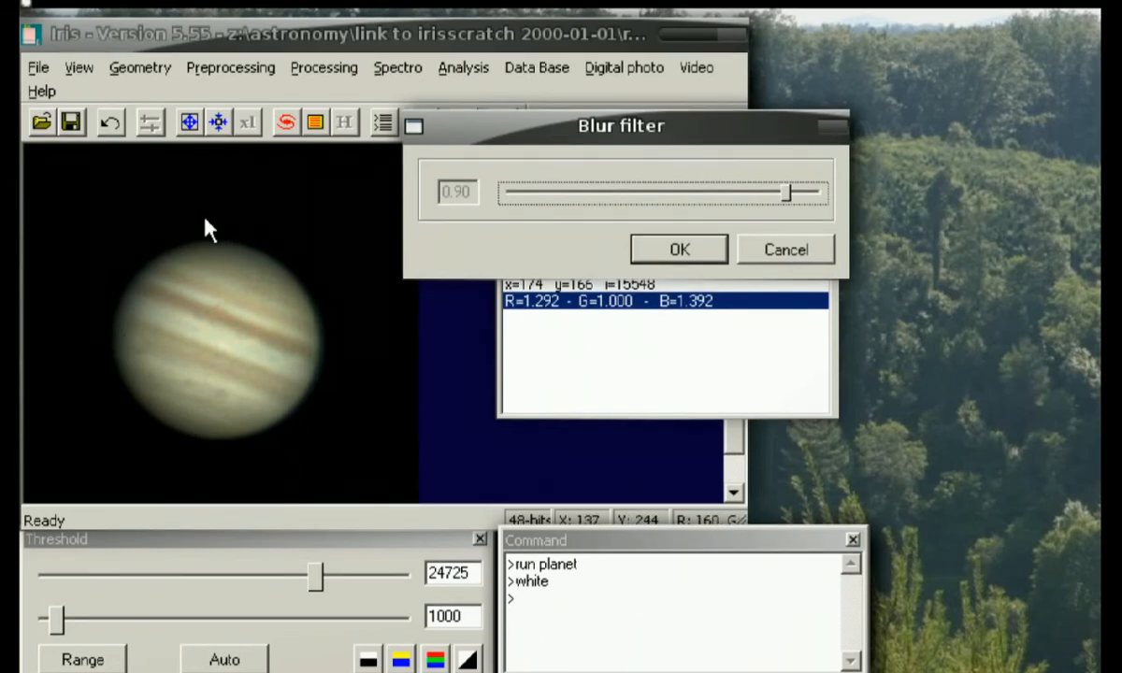
mouse_move(642, 246)
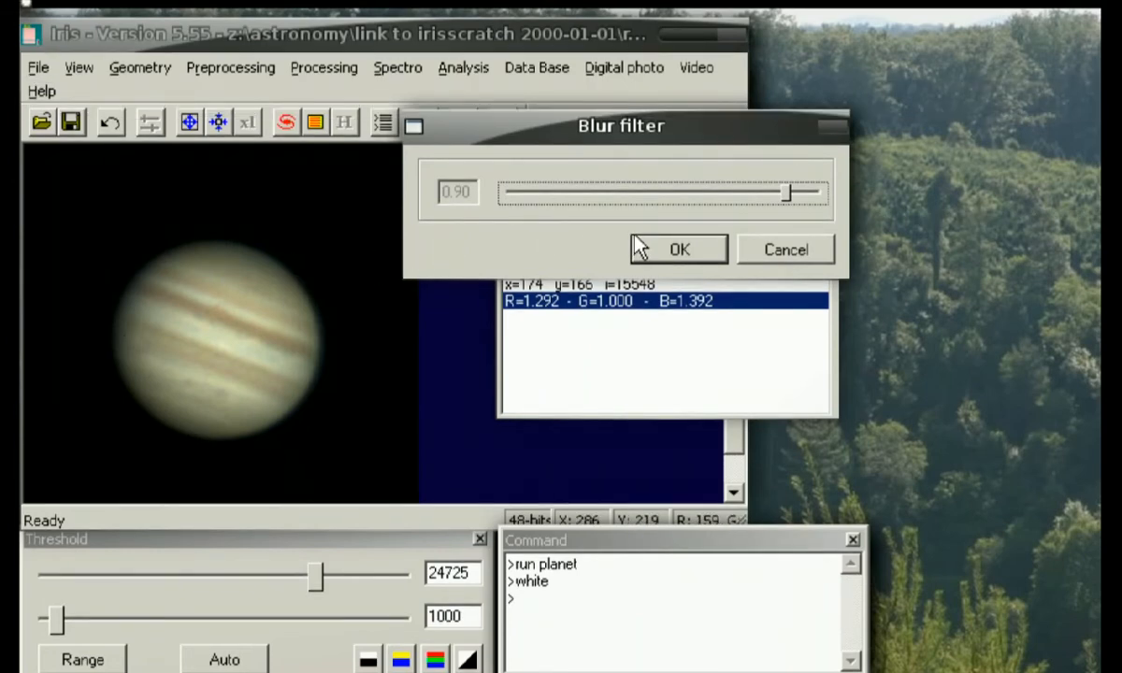
click(678, 249)
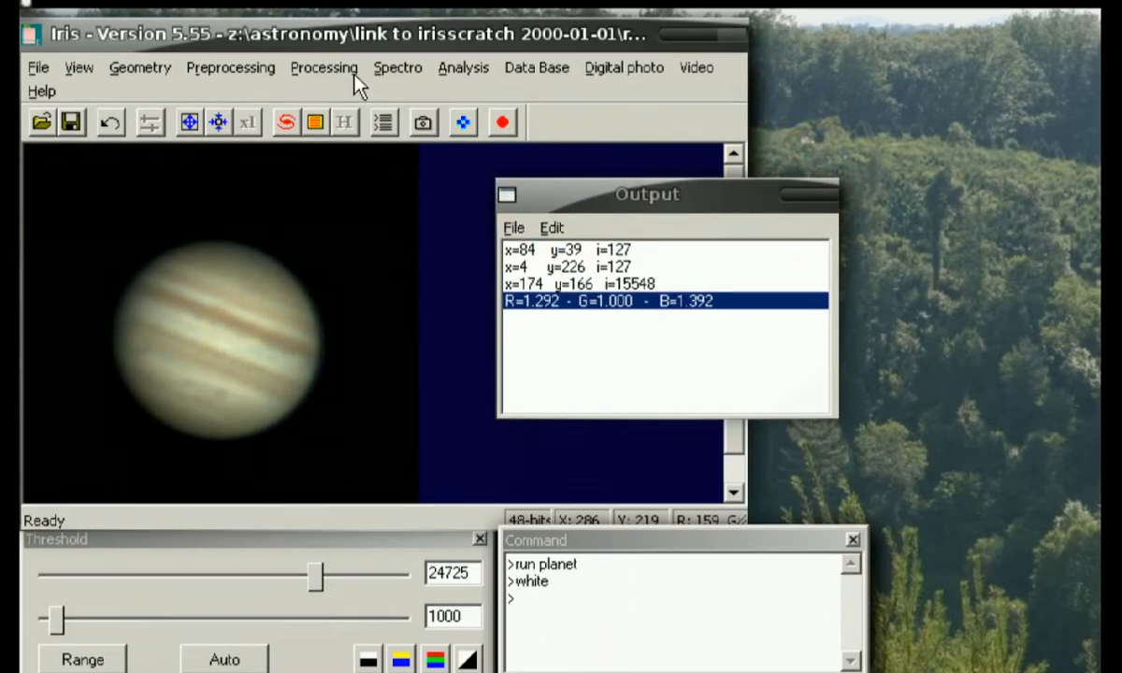
mouse_move(71, 132)
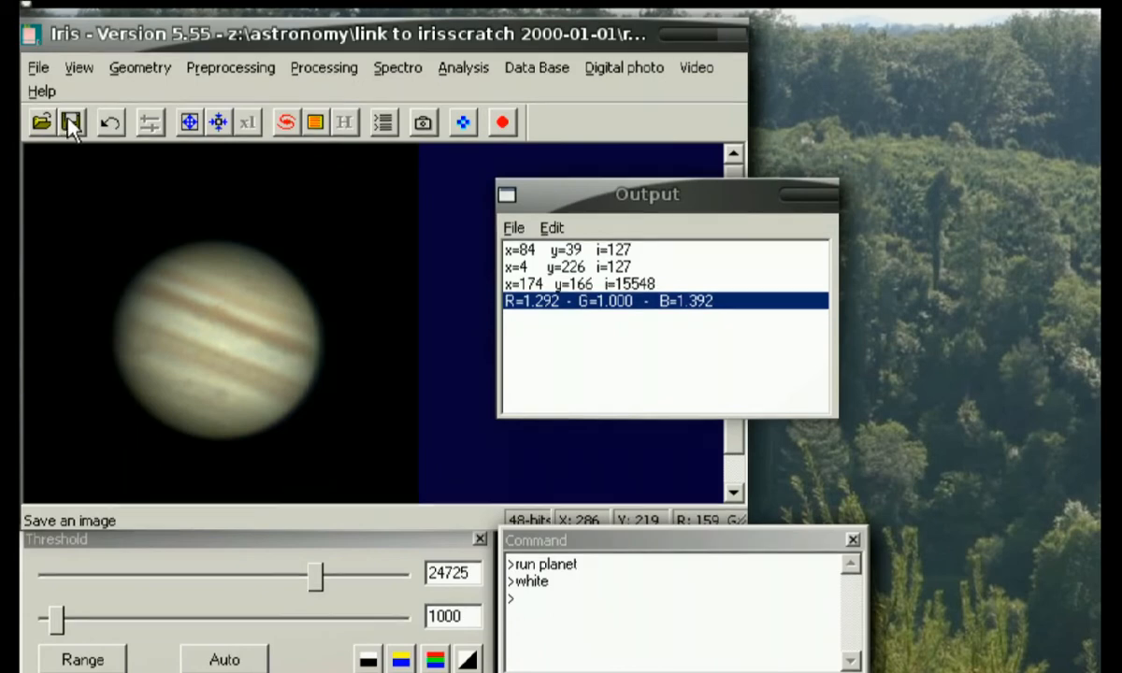
mouse_move(70, 128)
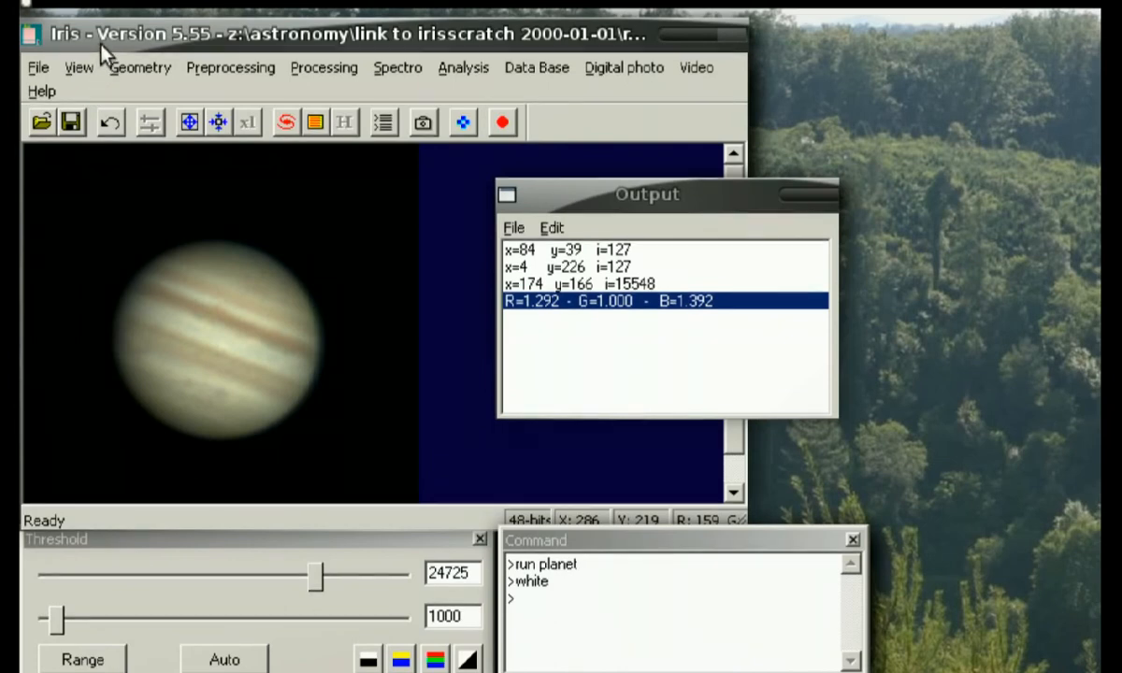
click(70, 128)
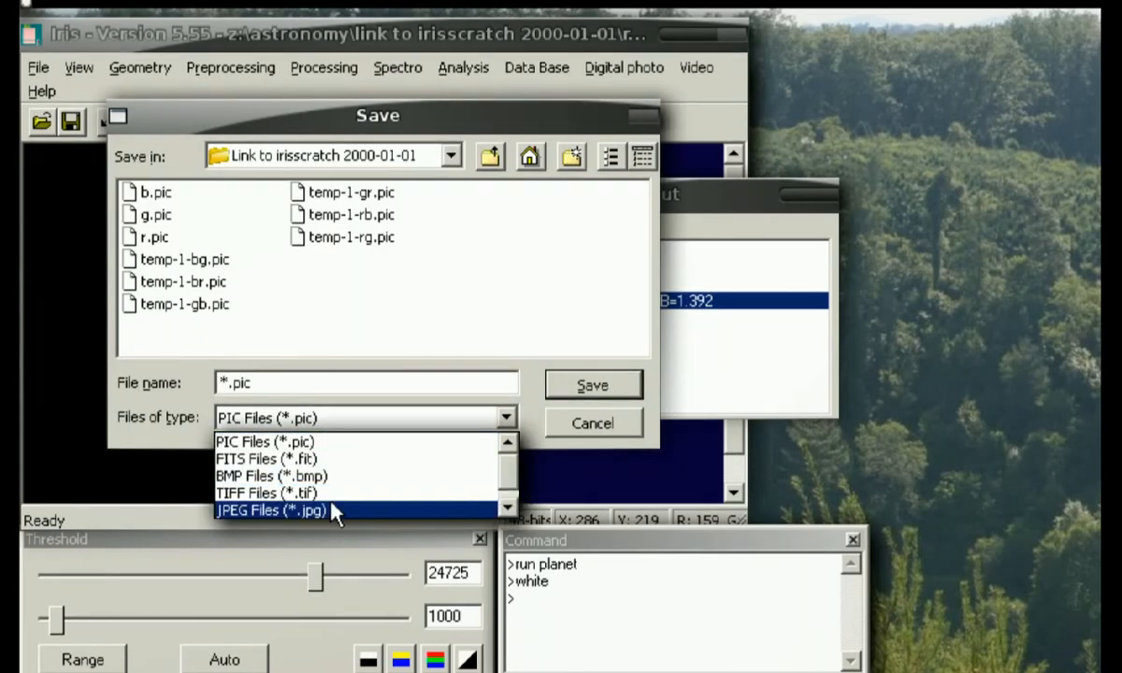
mouse_move(280, 458)
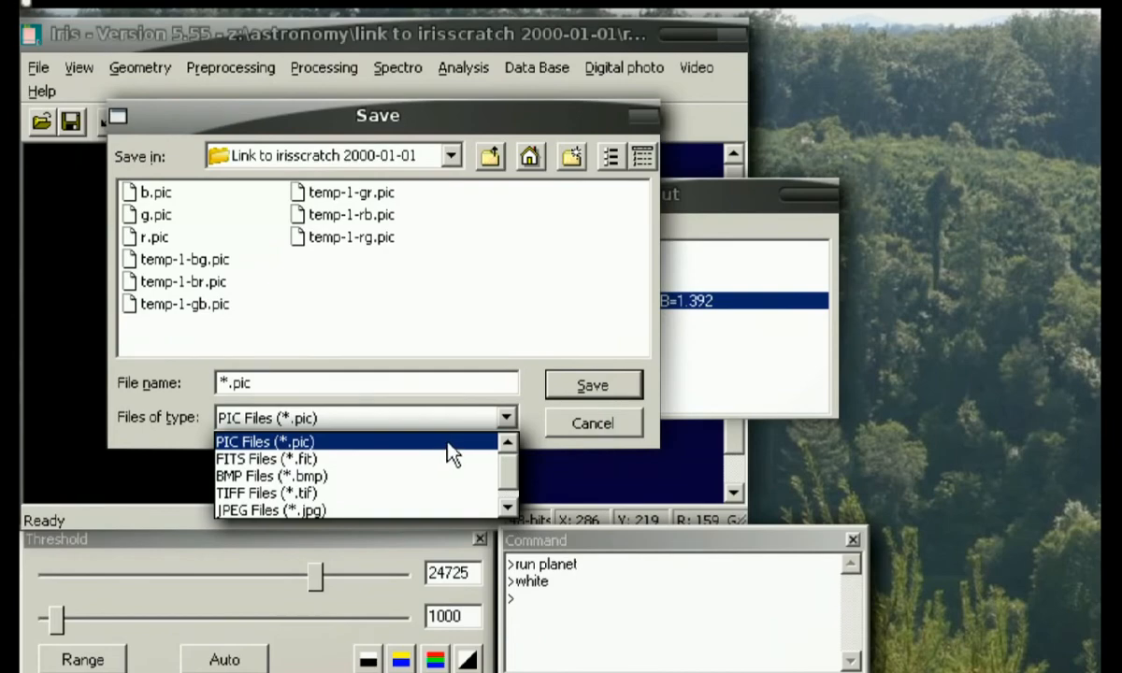
click(265, 441)
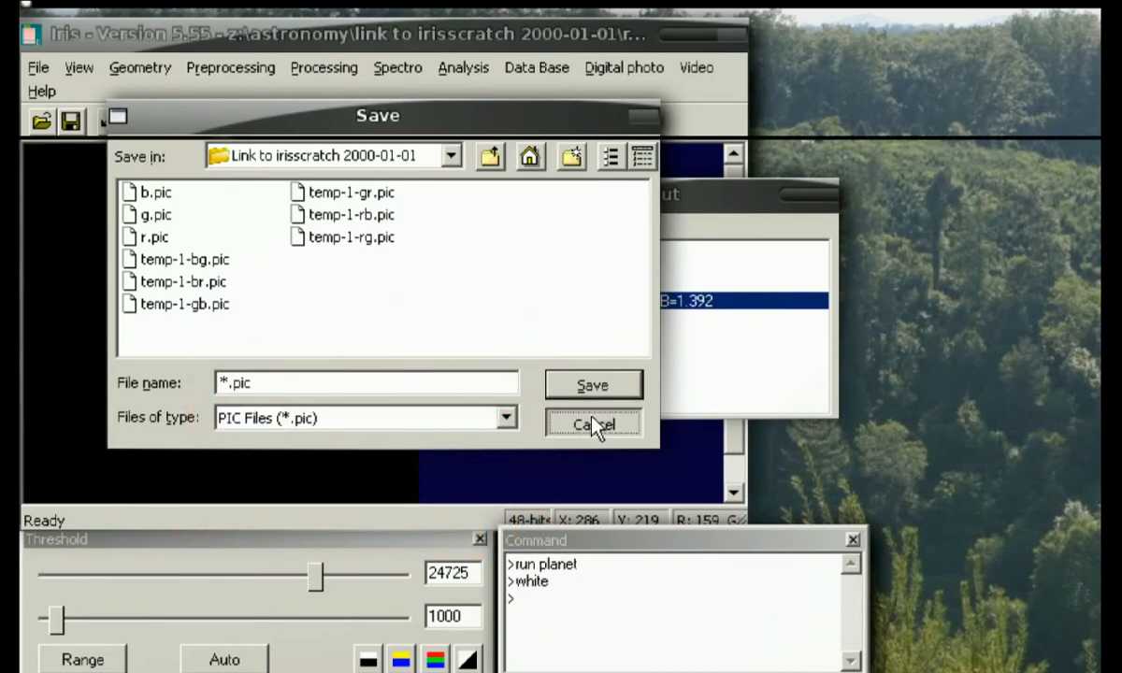
click(594, 423)
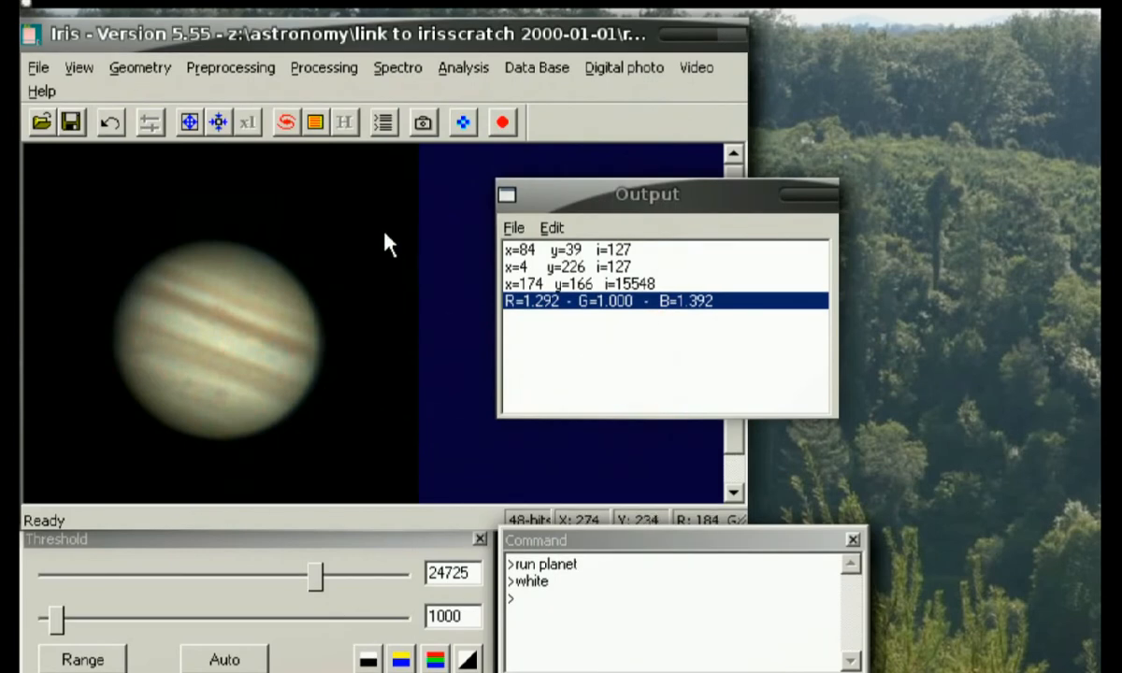
mouse_move(299, 182)
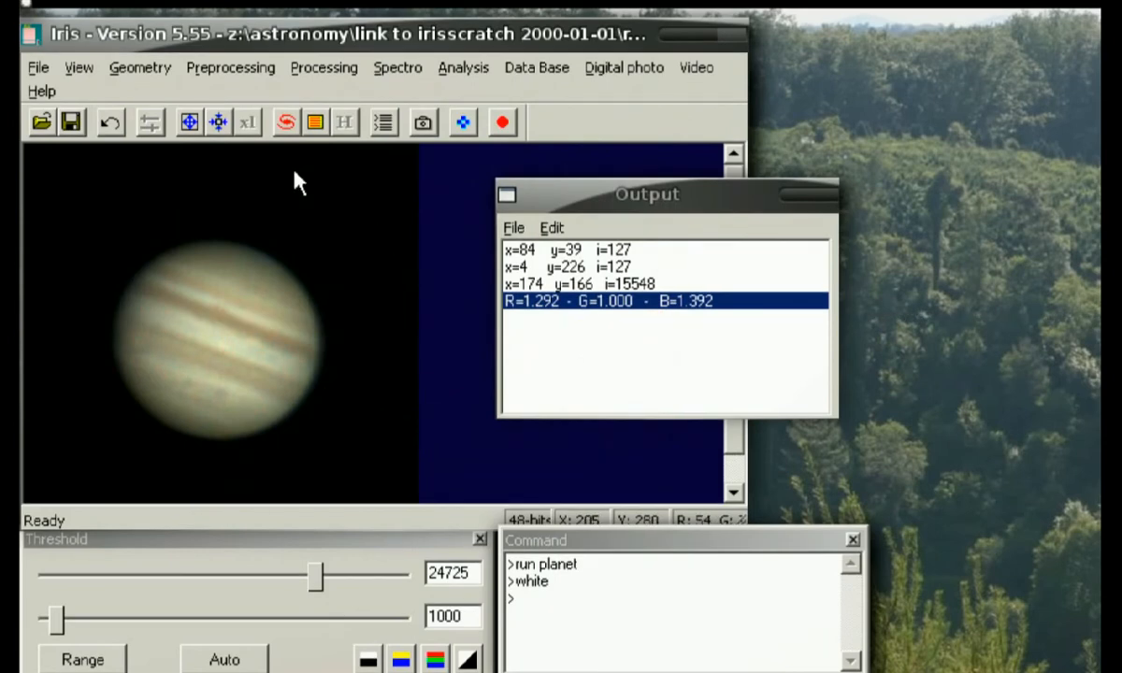